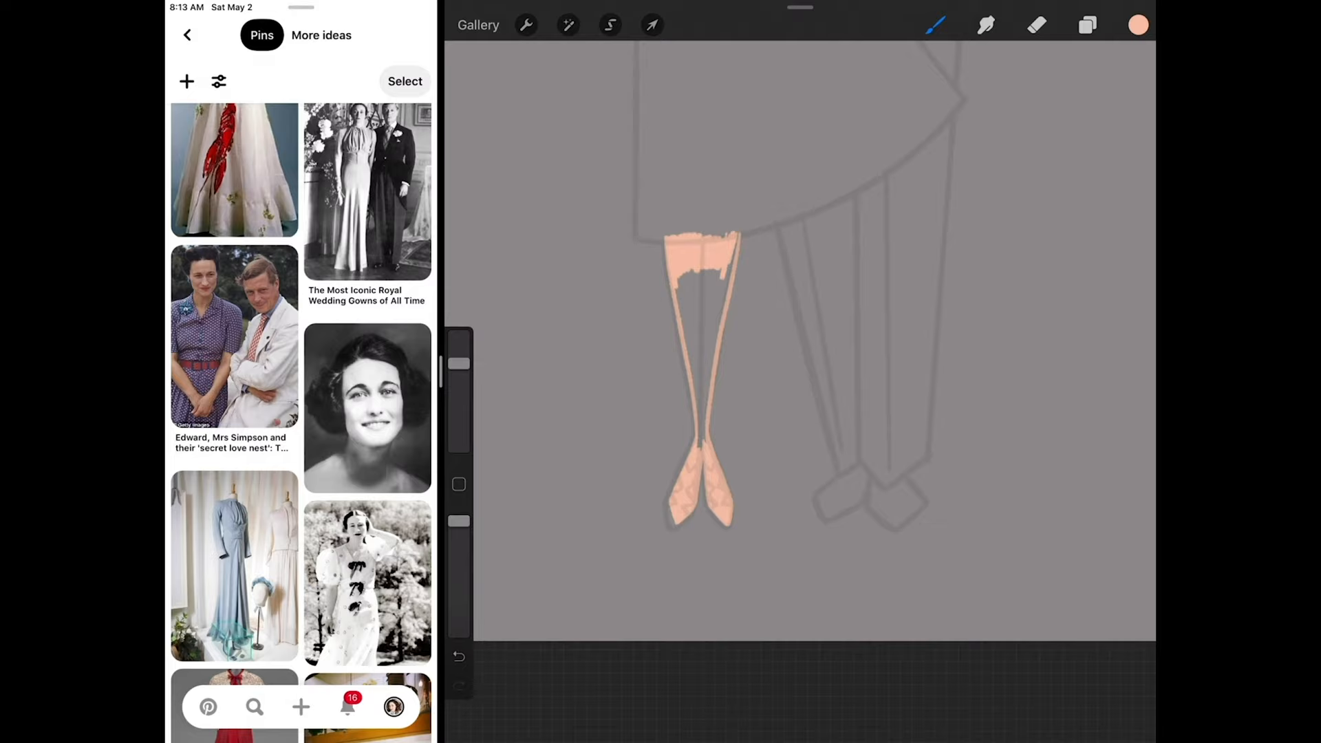
Step: Pick a peach skin tone and paint the woman's legs, arms and neck, then line her dress in light blue
click(1136, 25)
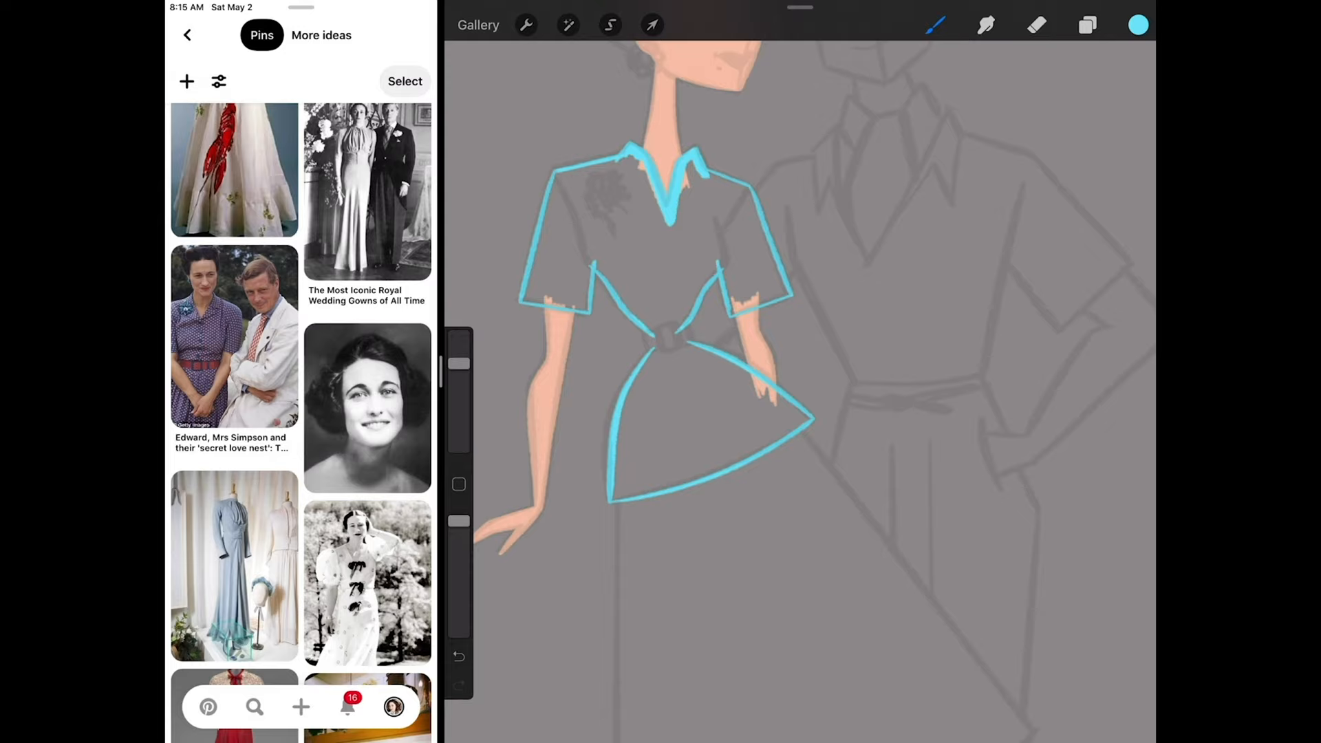
Step: Fill the dress solid light blue with bodice, belt, peplum and flared skirt, and colour her face peach
click(1033, 25)
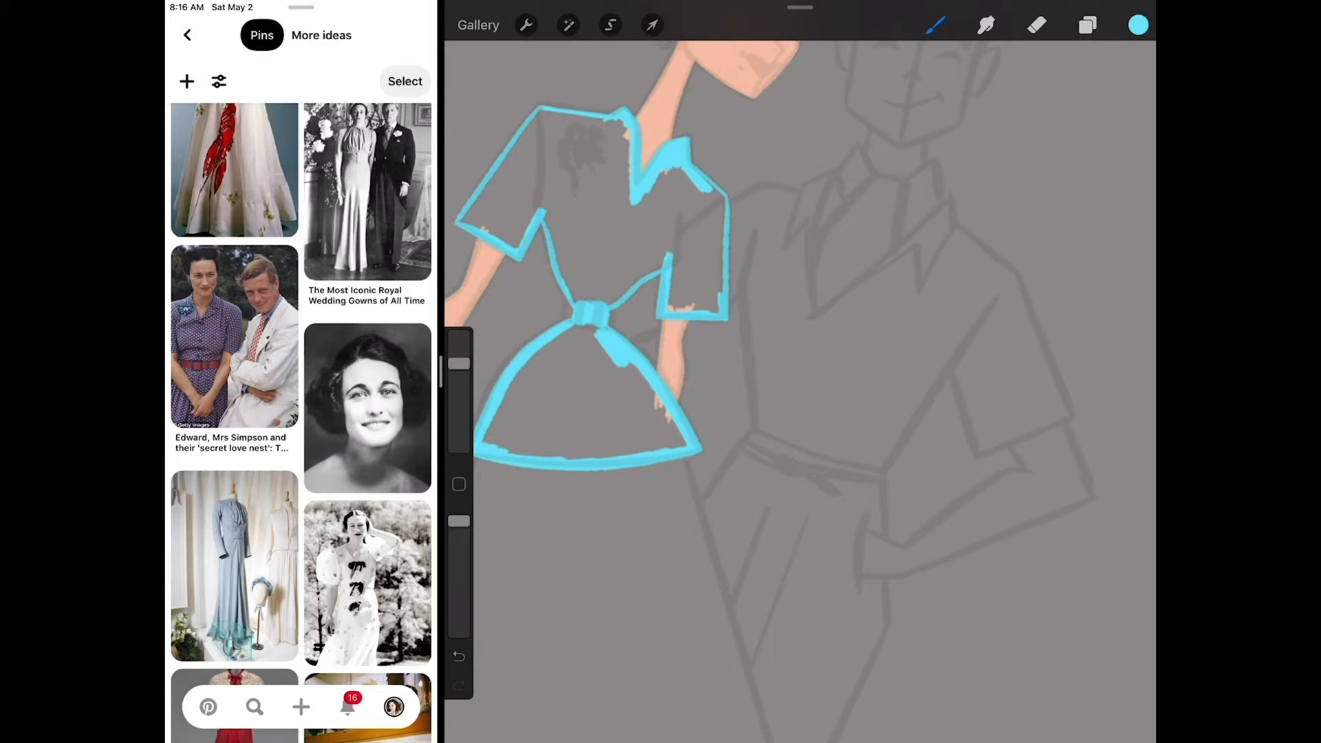
click(611, 25)
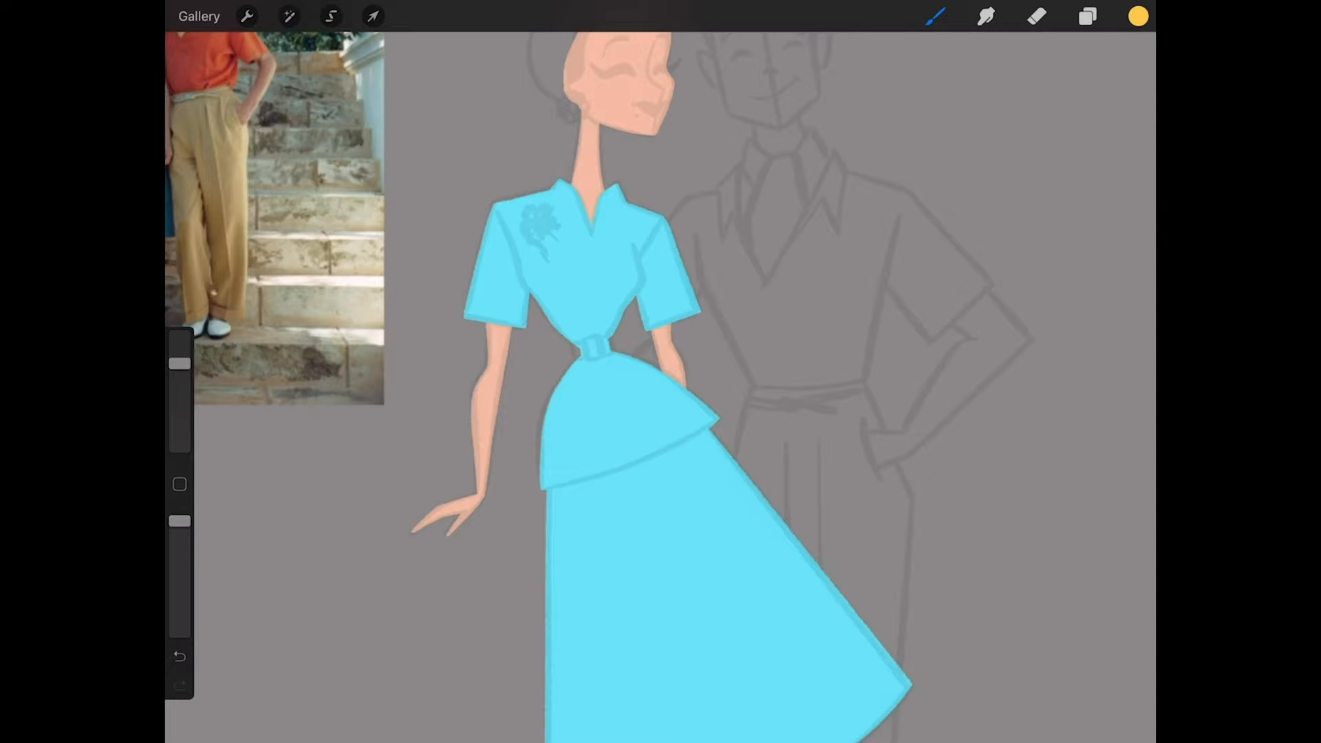
Step: Paint a yellow belt buckle, shade one side of her face in darker peach and draw black closed lashes
click(594, 353)
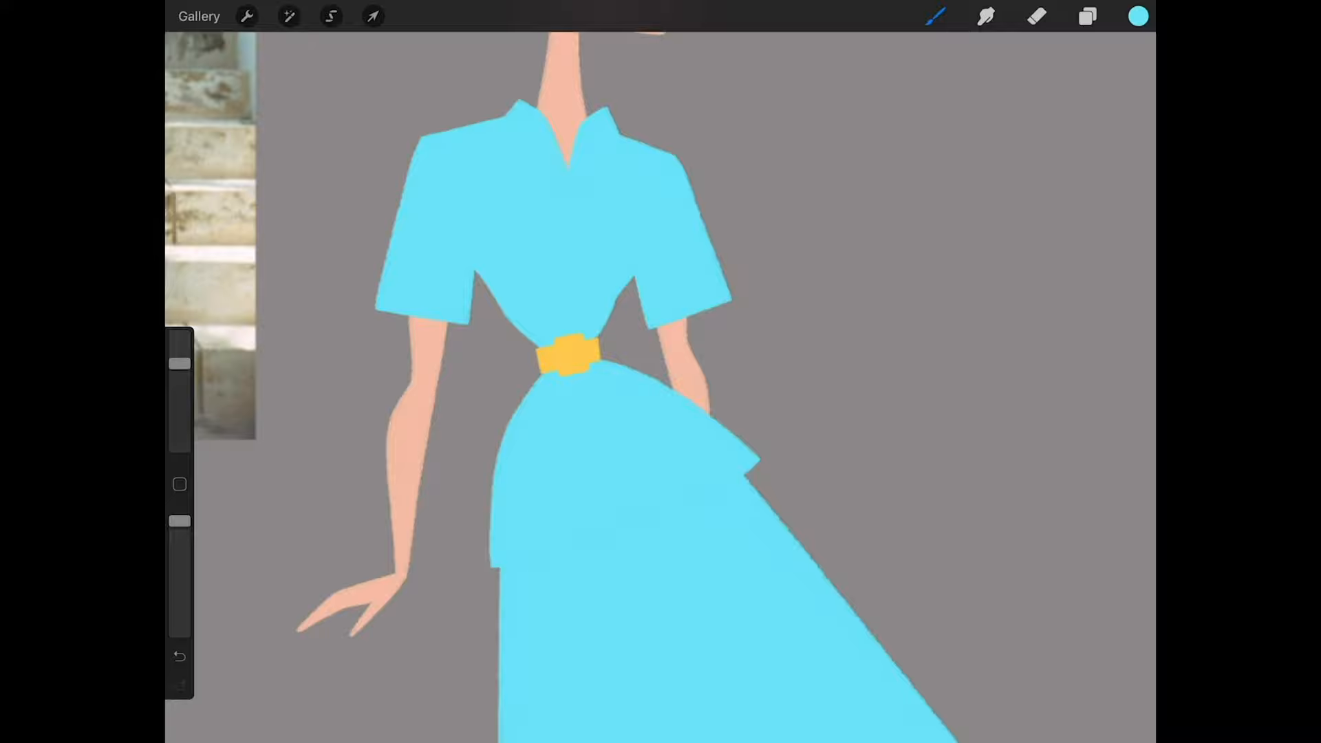
click(1085, 16)
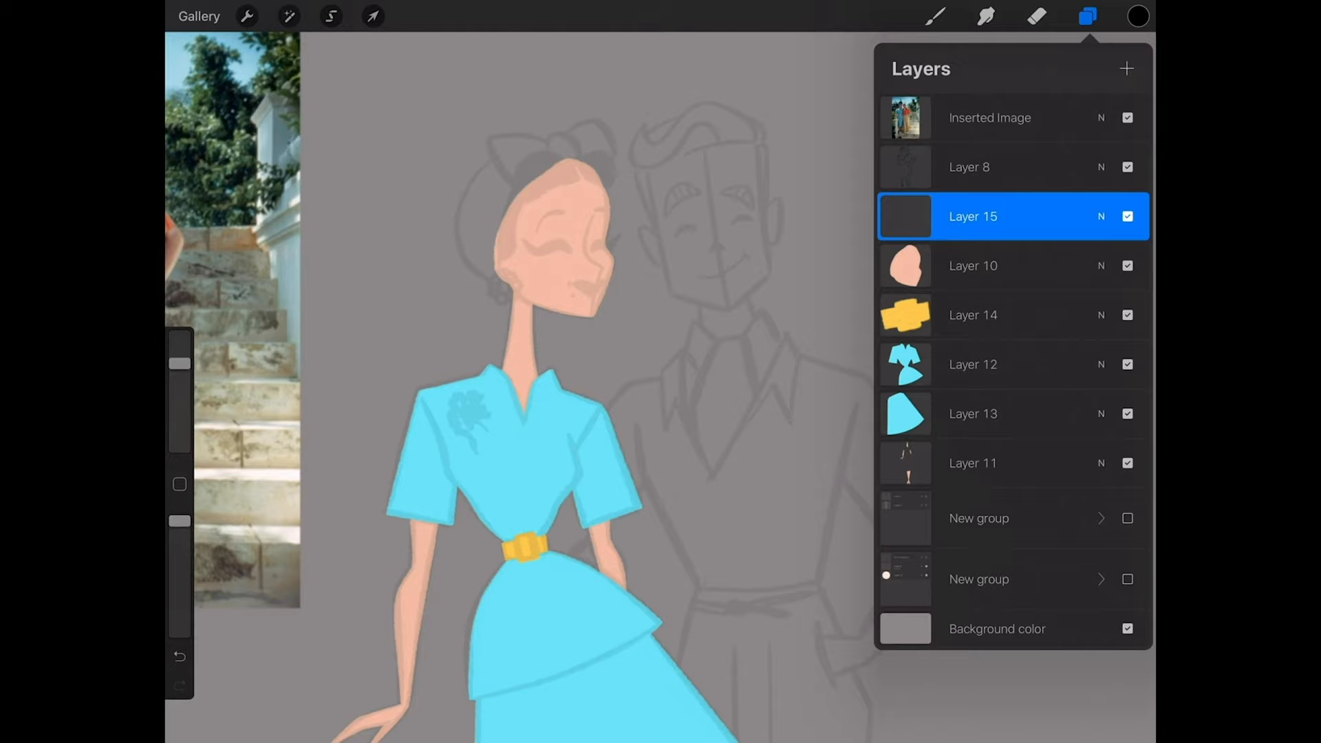
click(1089, 17)
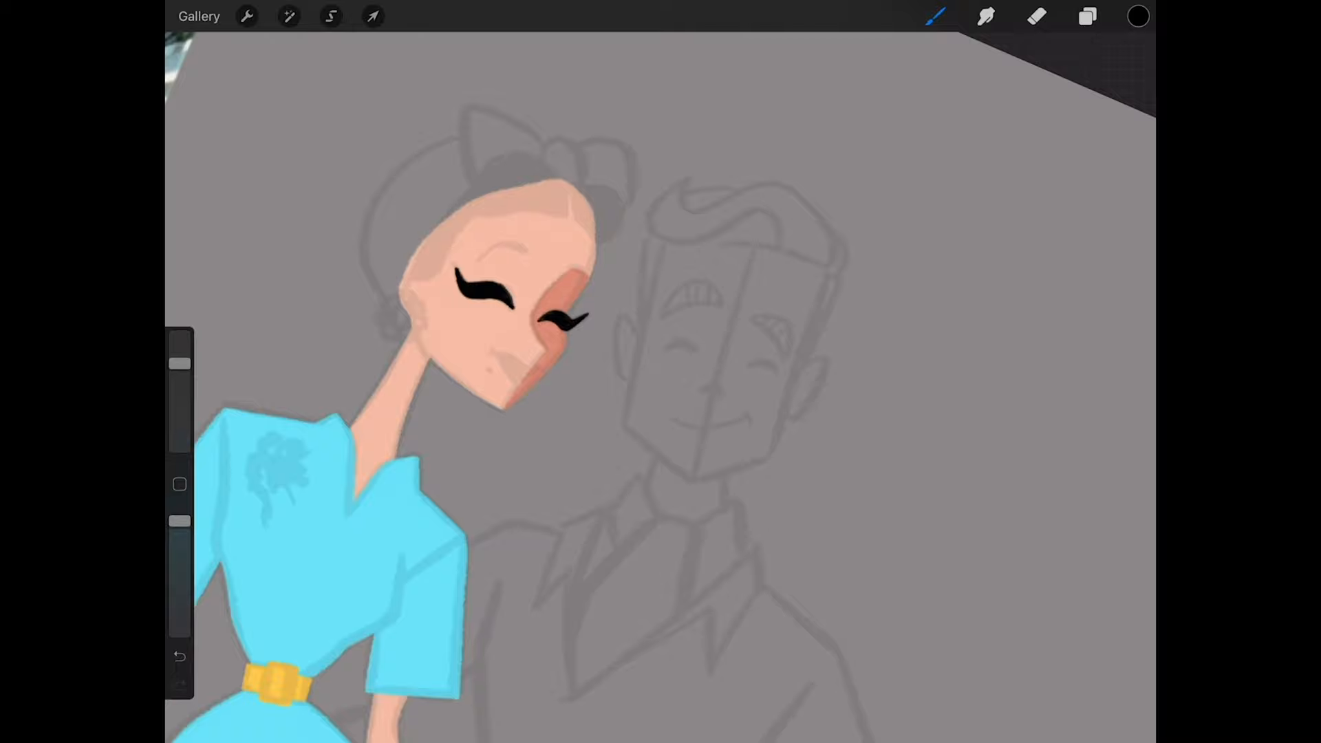
Step: Paint red lips, dark brown arched eyebrows and a small beauty mark on her cheek
click(1138, 14)
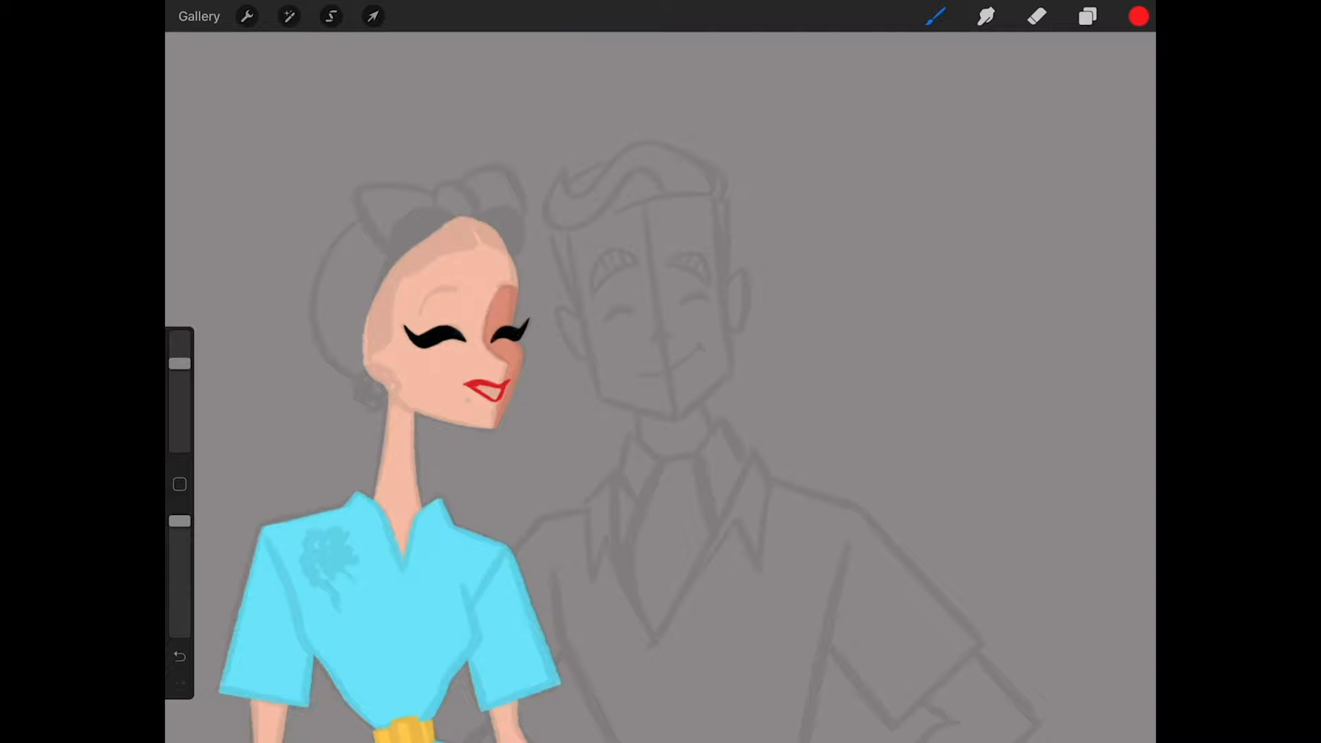
click(1136, 15)
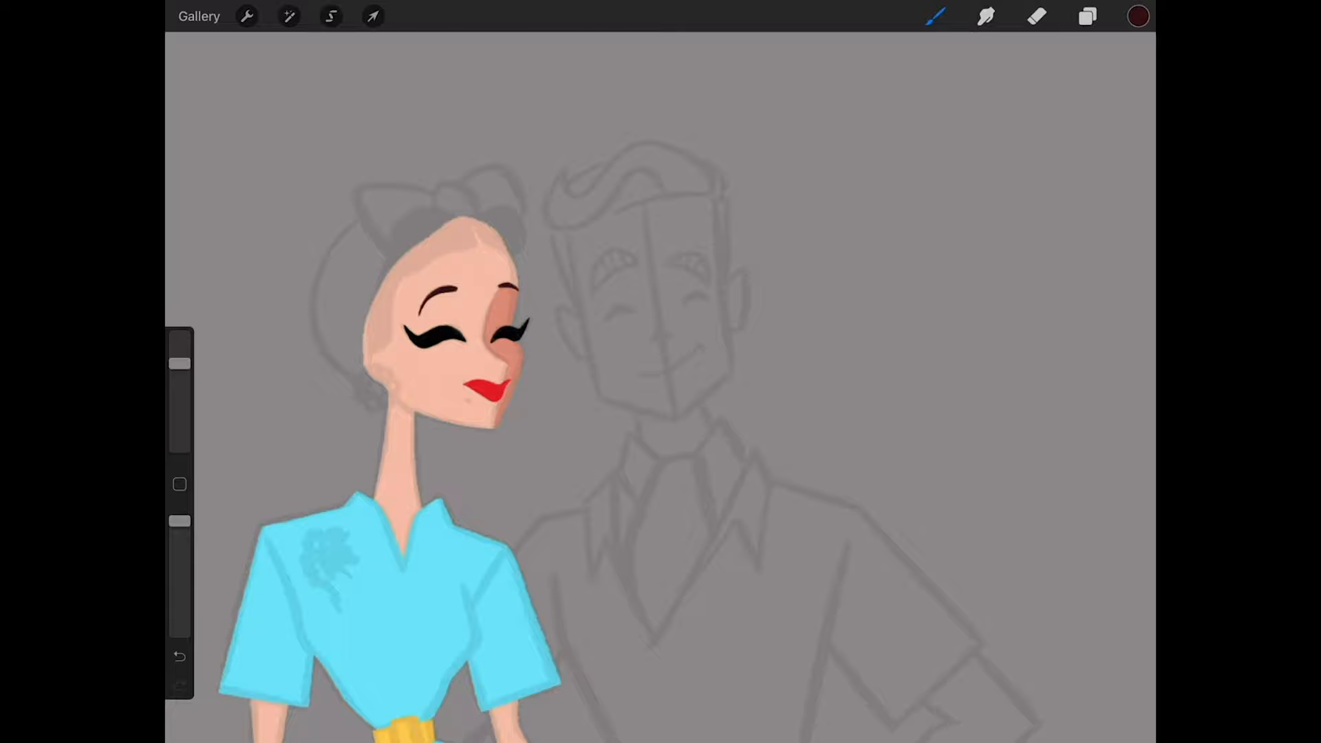
click(1084, 15)
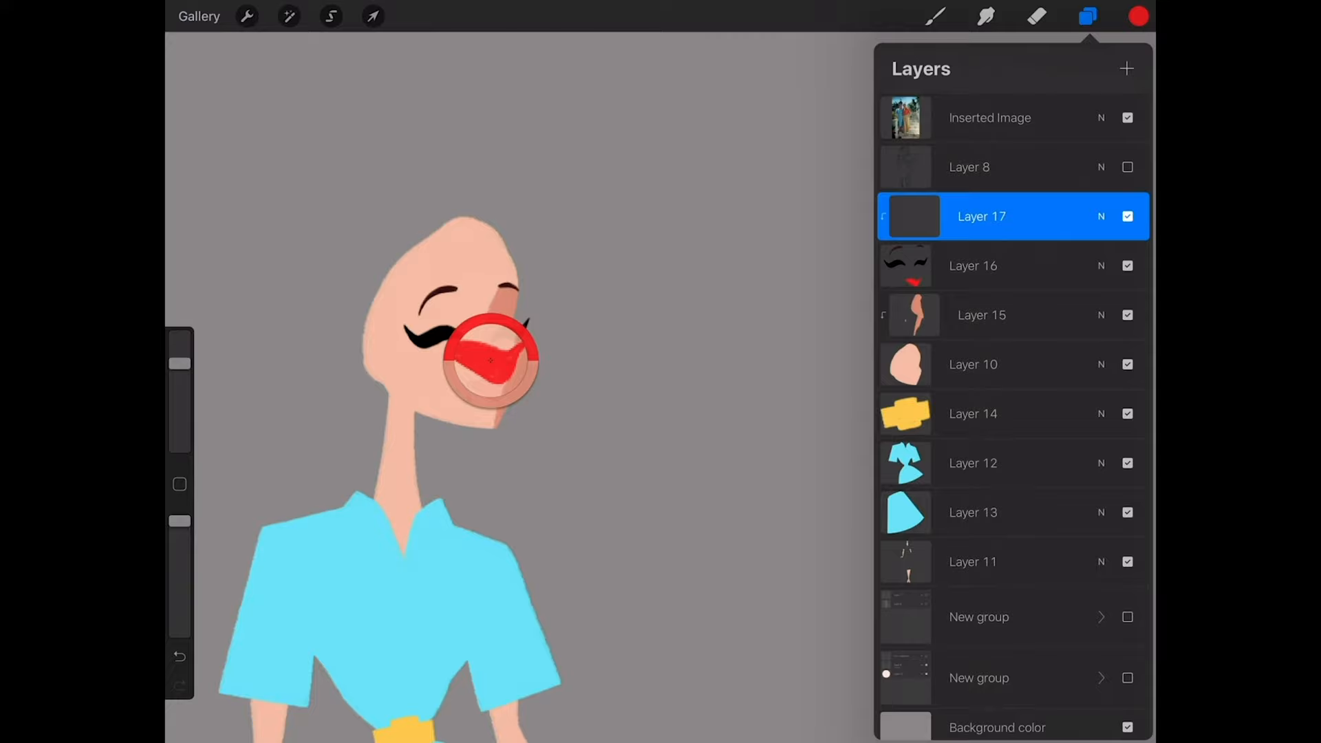
click(1084, 17)
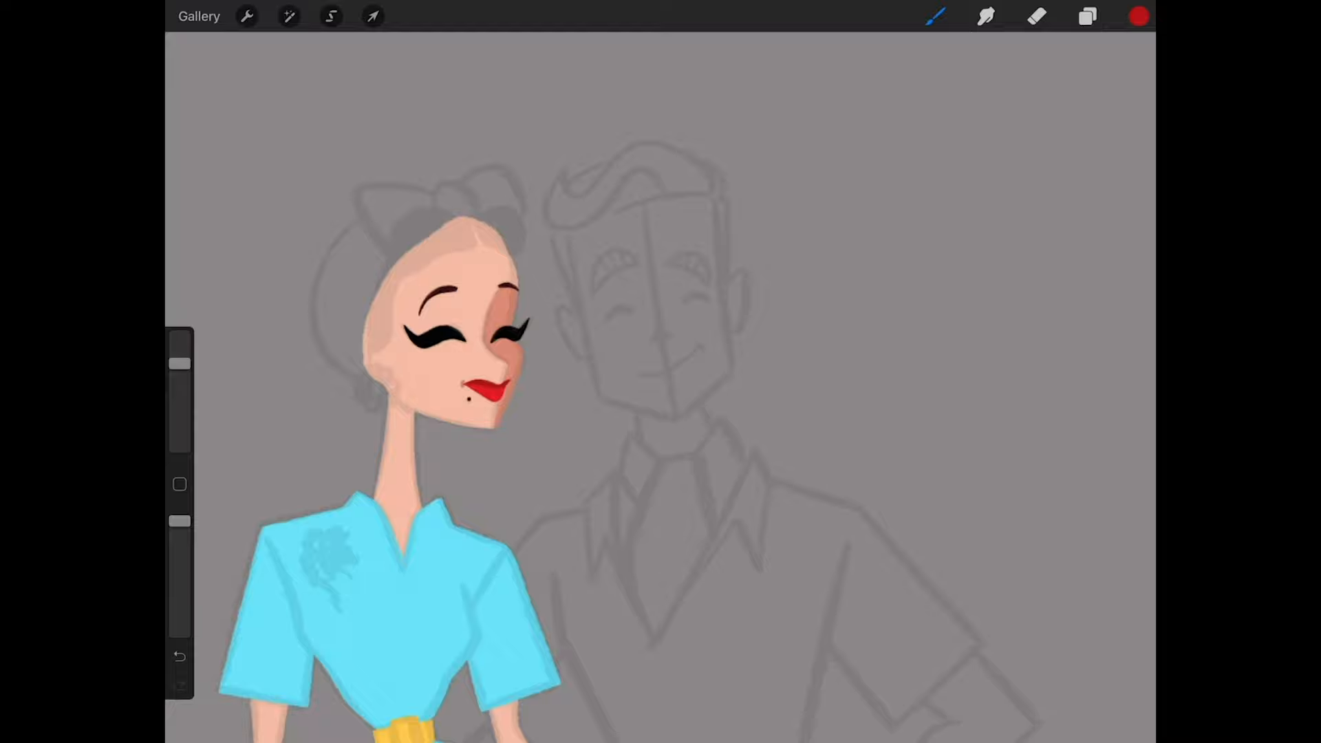
click(1139, 15)
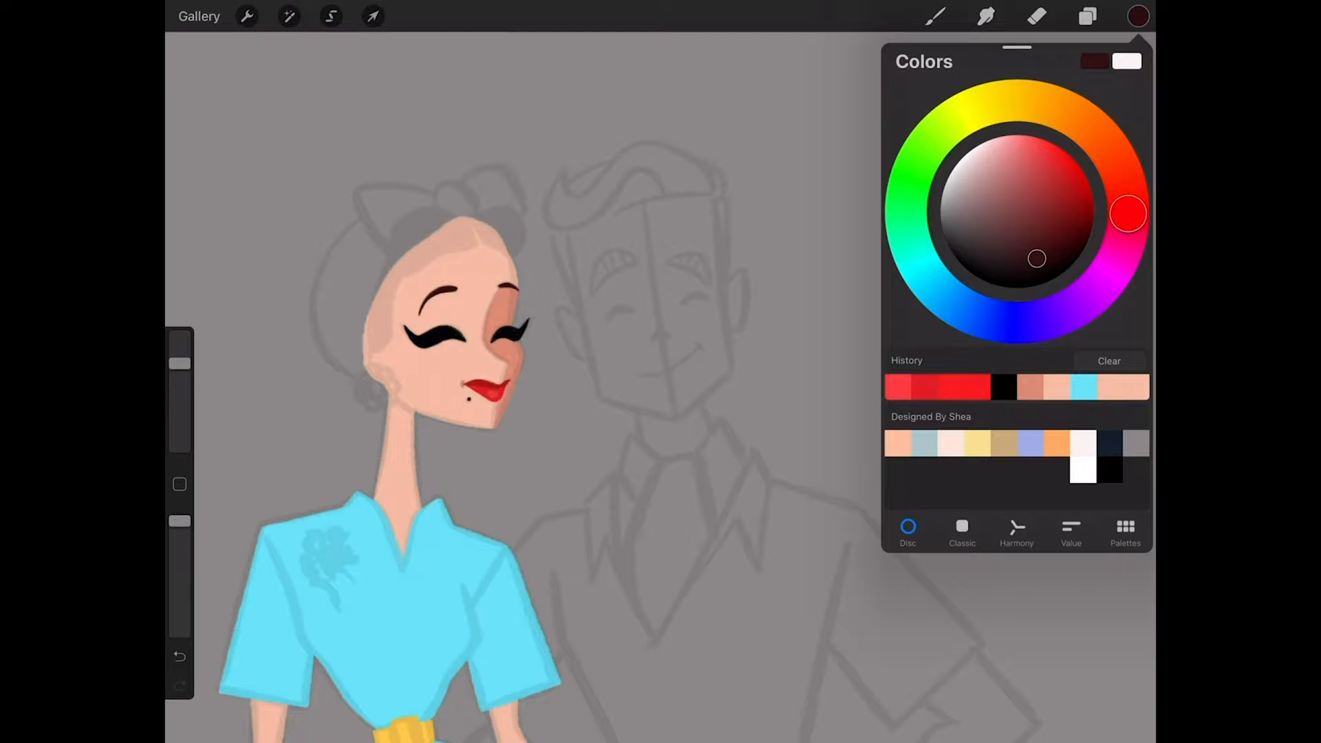
Step: Draw and fill dark brown rolled hair, then paint a light blue head wrap behind it on a new layer
click(1136, 15)
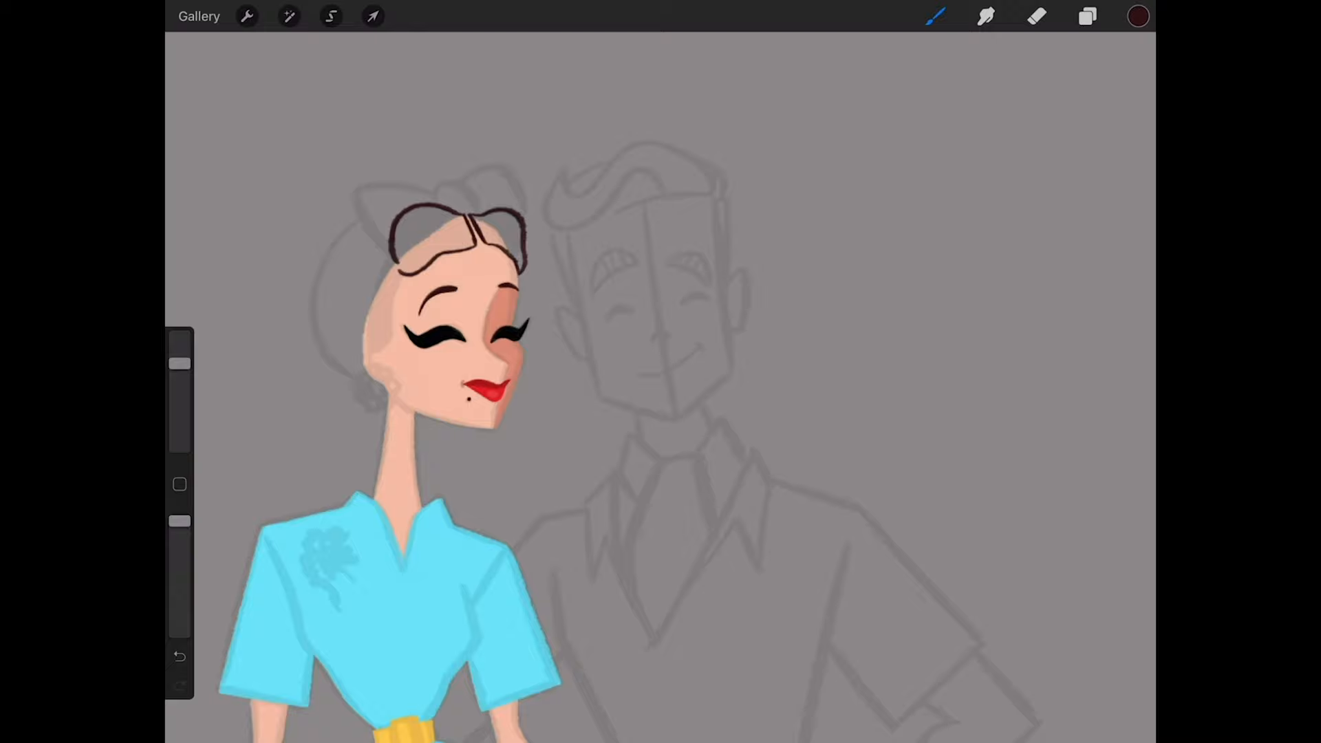
drag(379, 278, 397, 353)
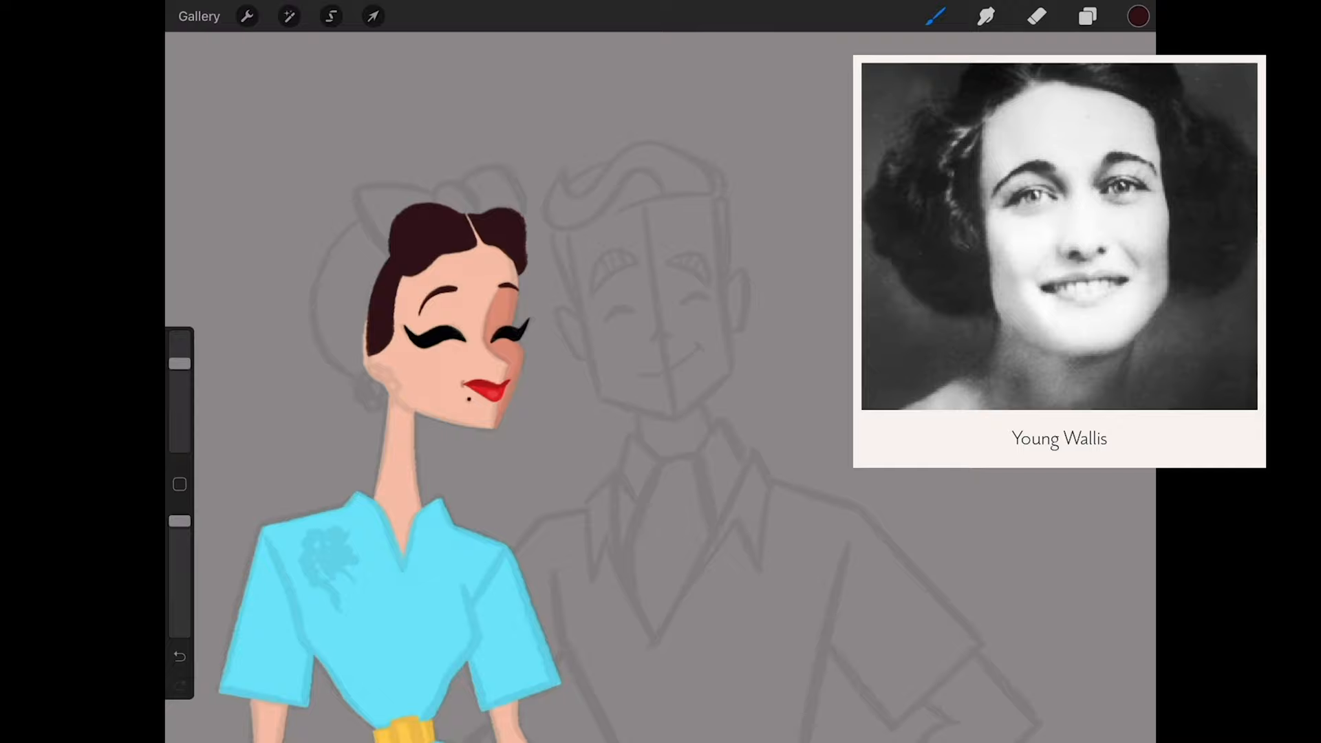
click(331, 17)
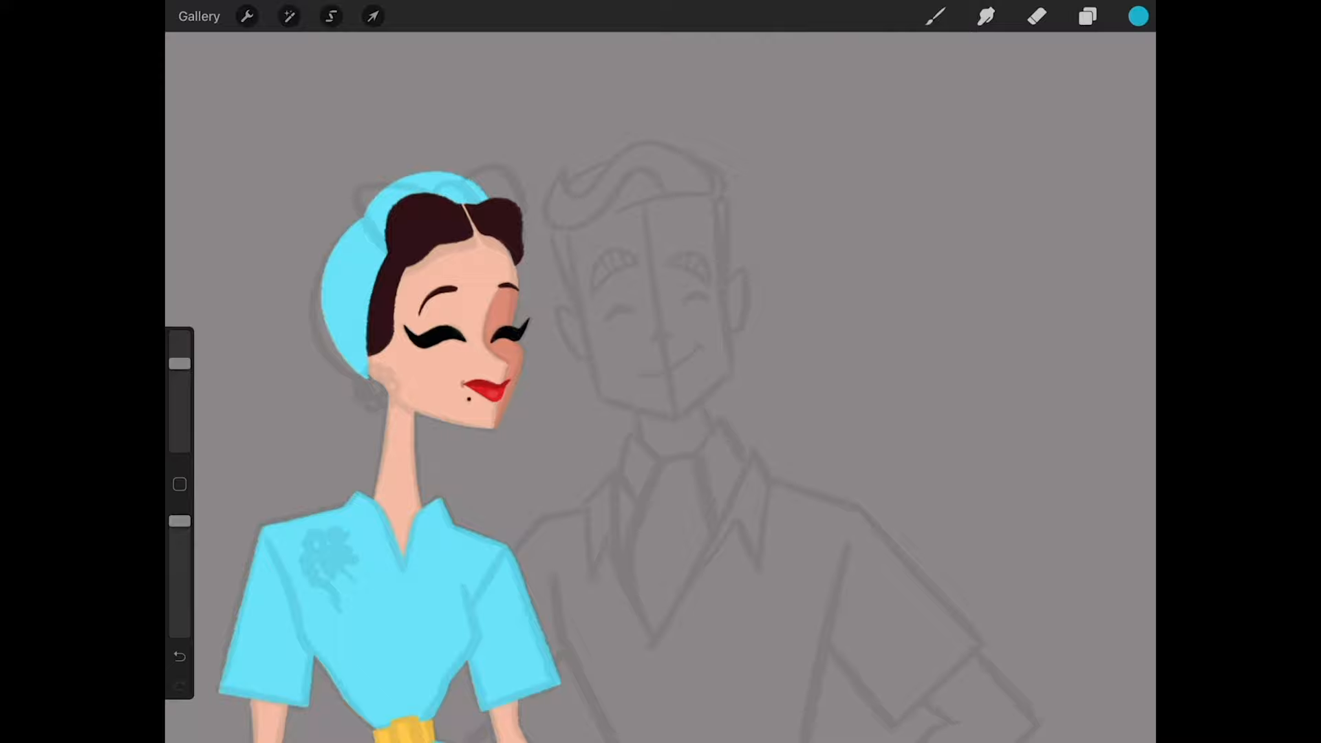
Step: Paint pearls and jewels on the hair ornament and earring, then brush soft pink blush on her cheeks
click(1083, 20)
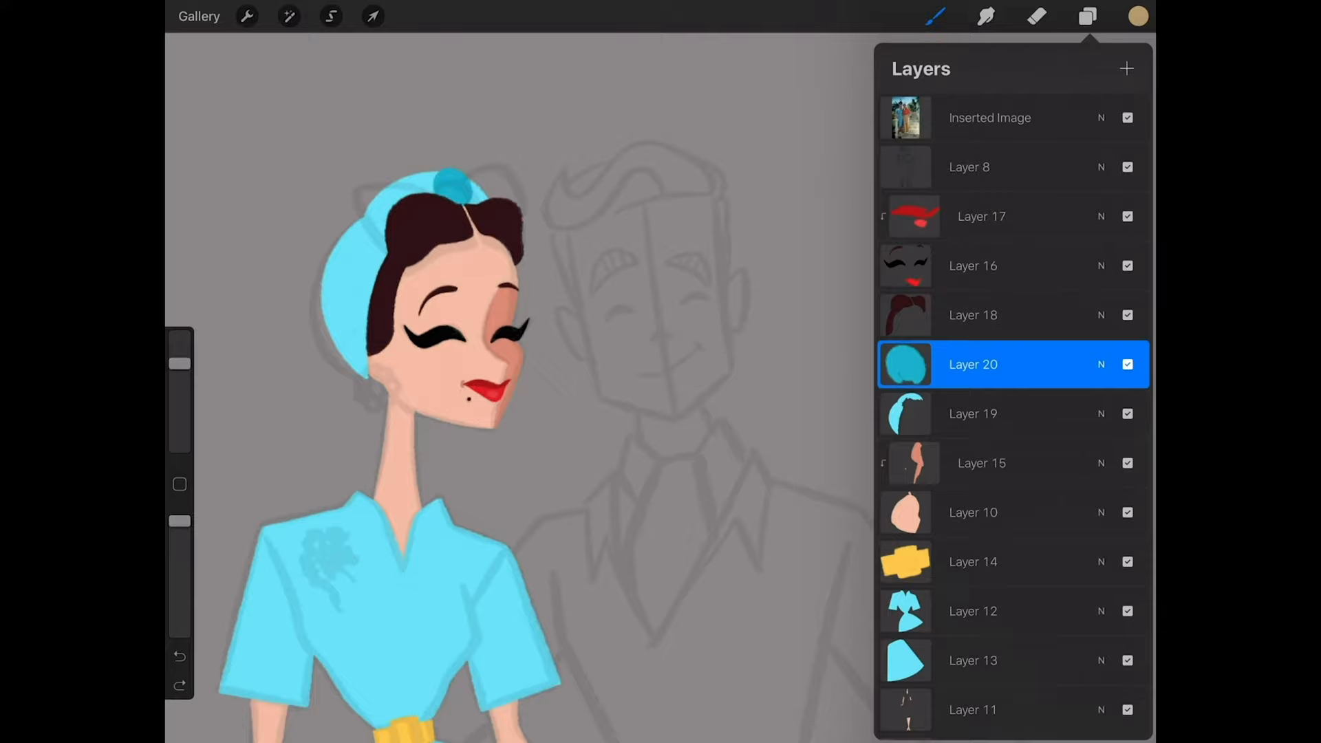
click(1126, 69)
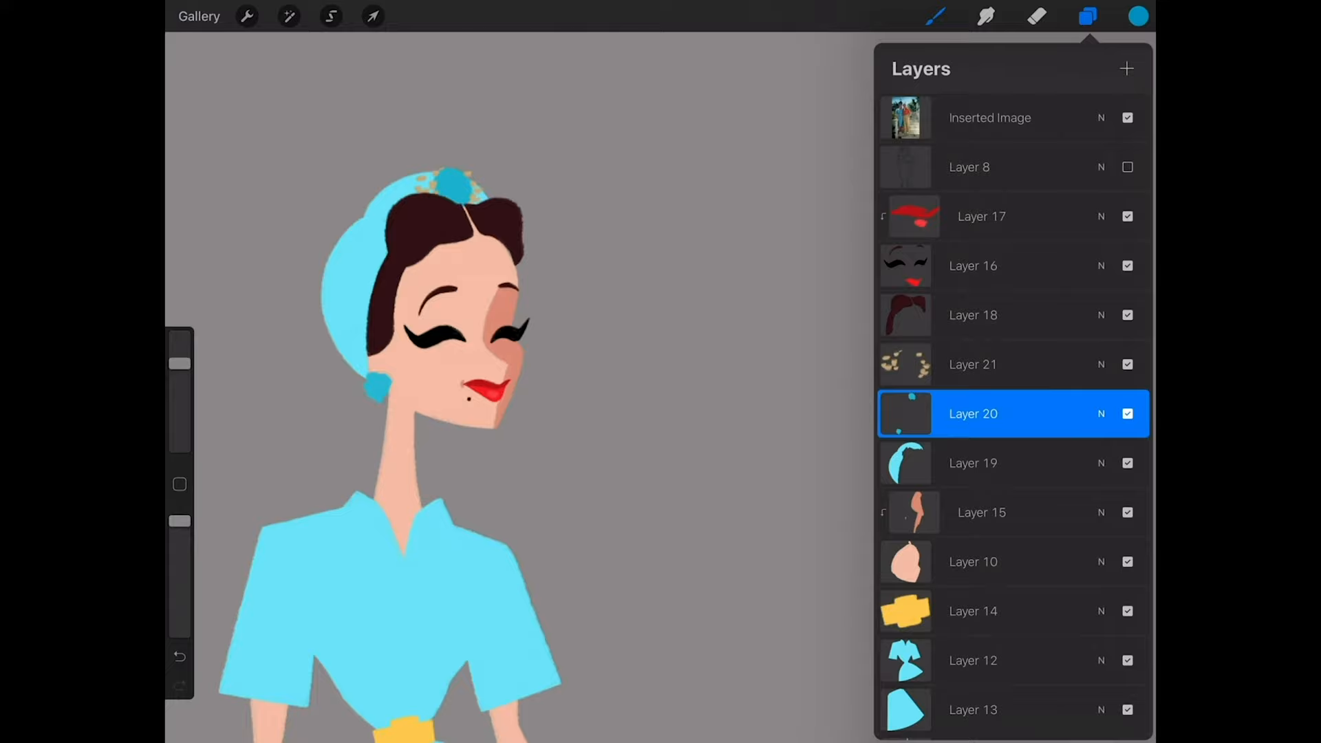
click(1087, 14)
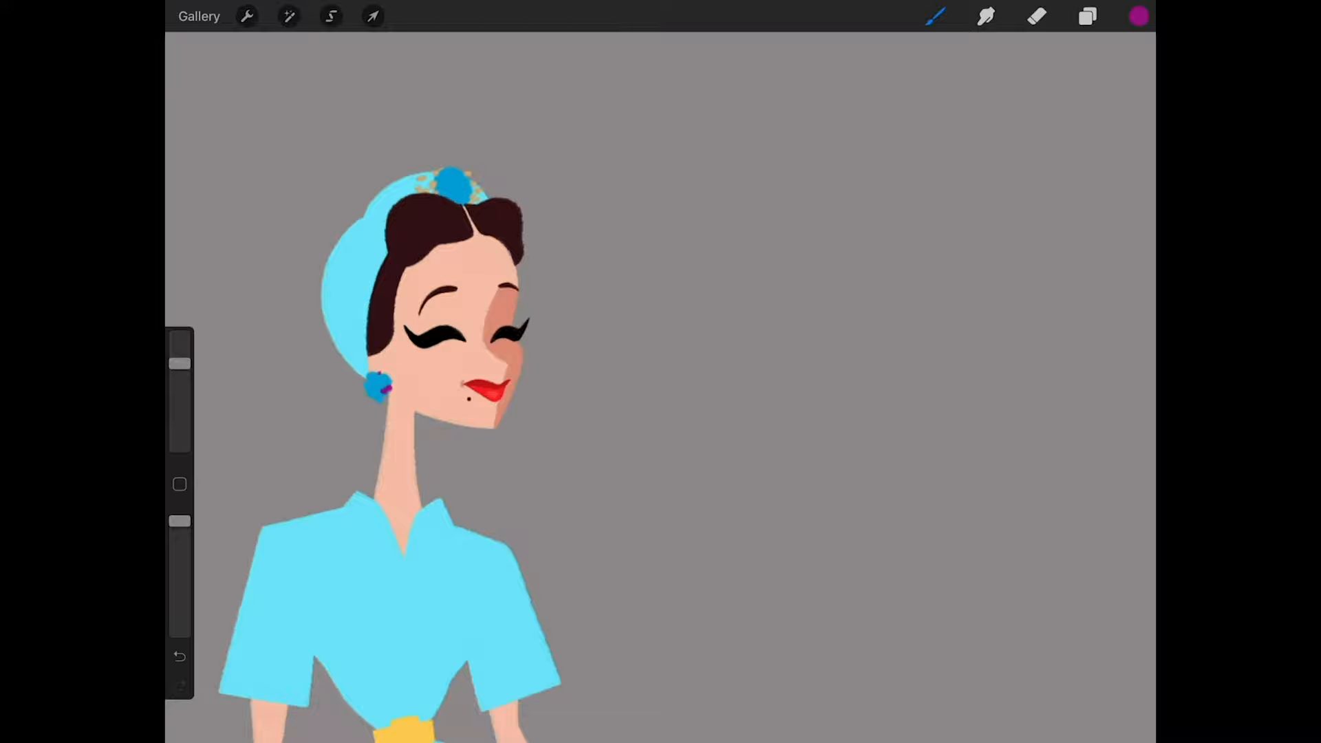
click(1136, 18)
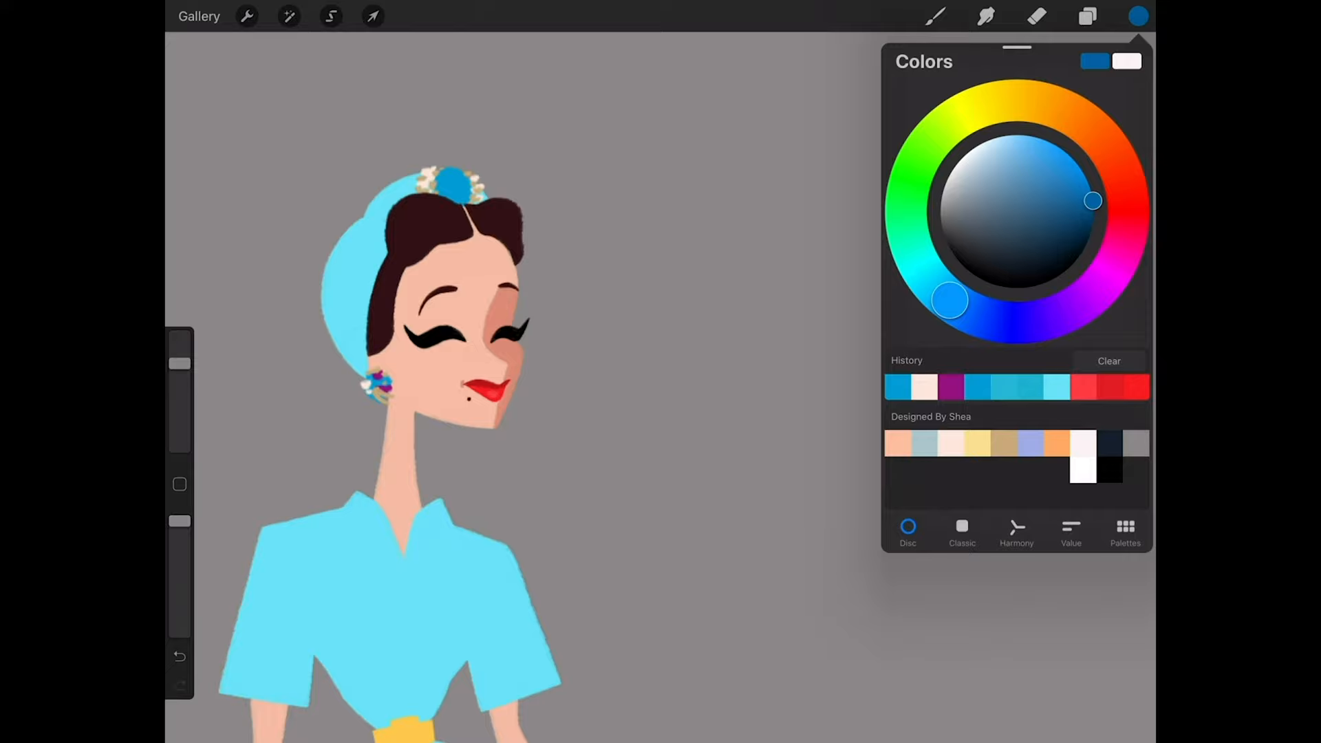
click(1083, 15)
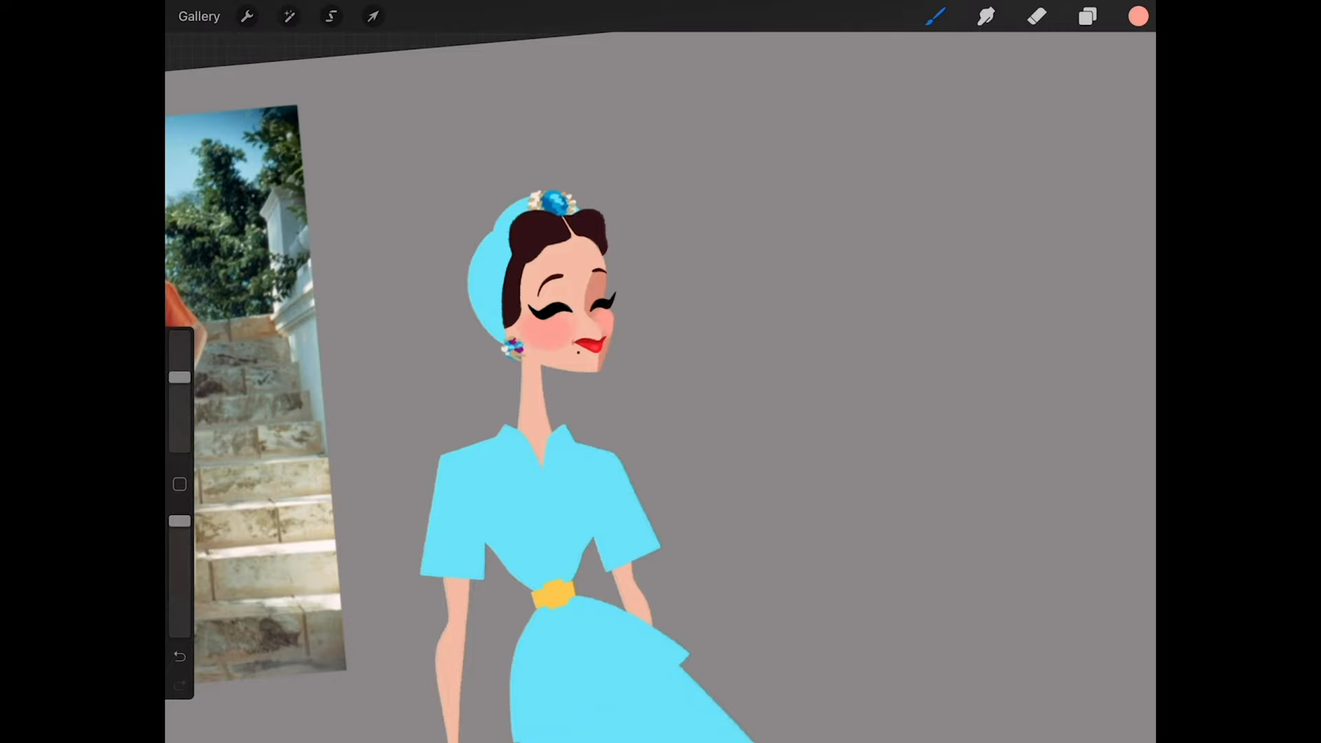
Step: Select the blush layer's contents freehand and soften the pink shading across her face, neck and limbs
click(1084, 17)
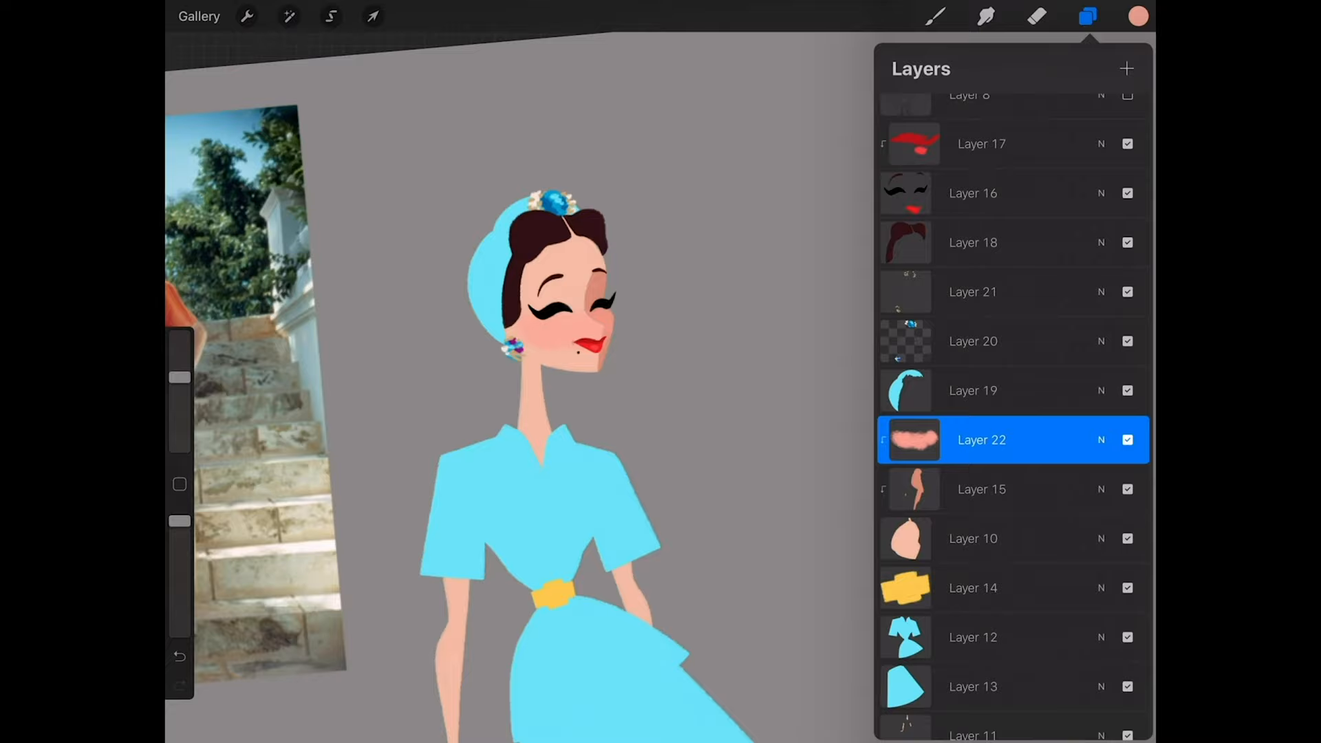
click(330, 17)
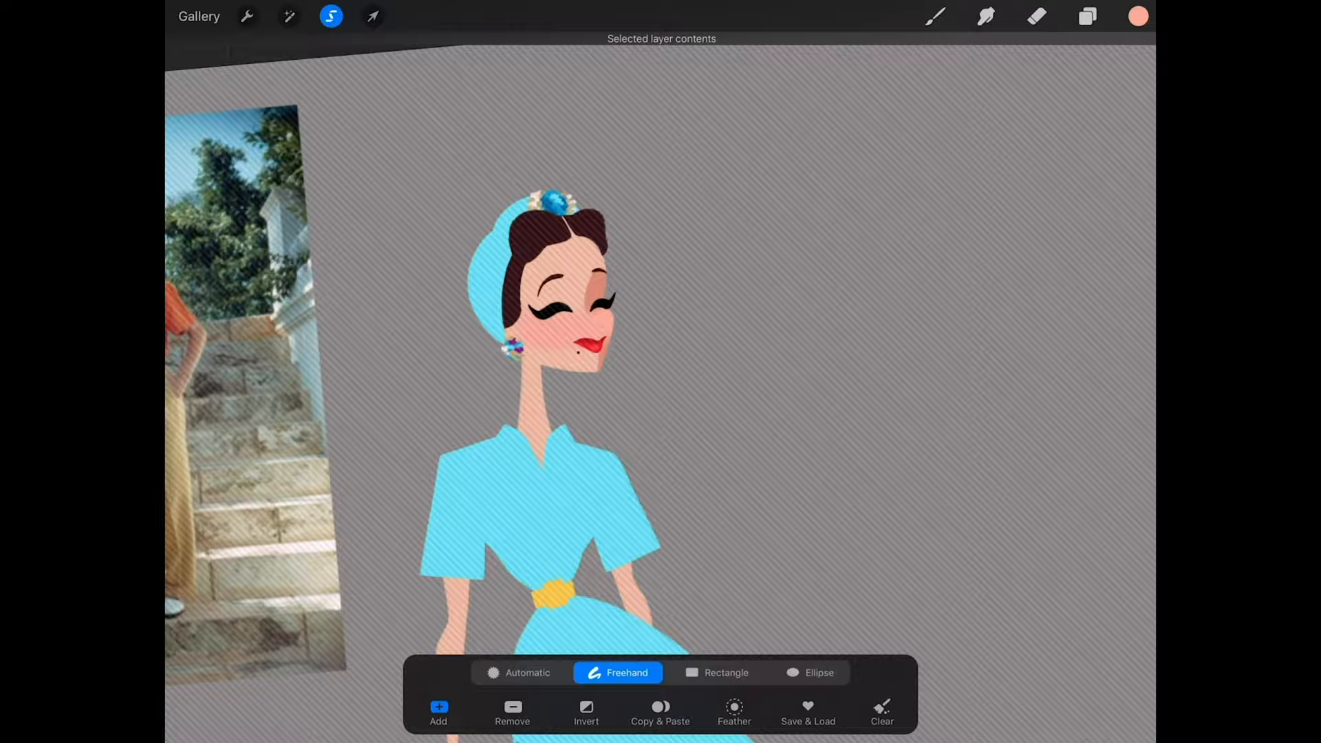
click(1137, 13)
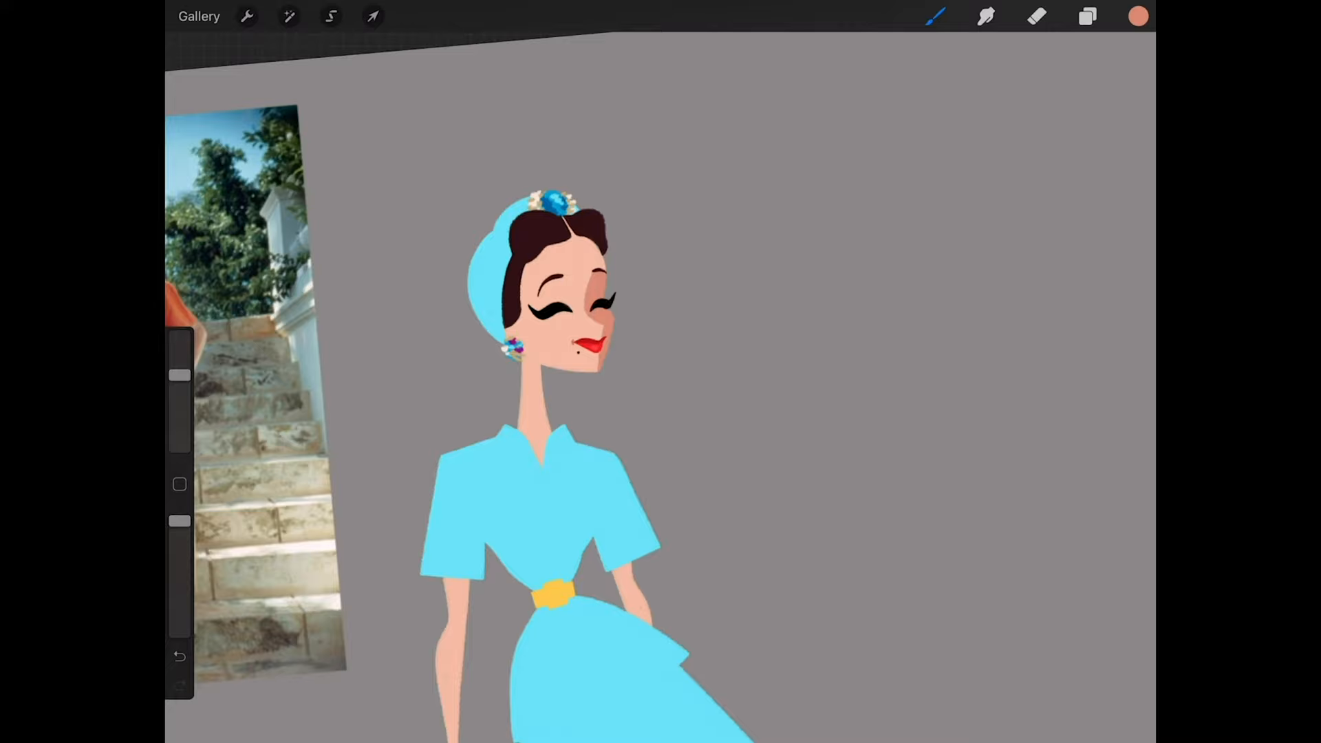
click(1085, 16)
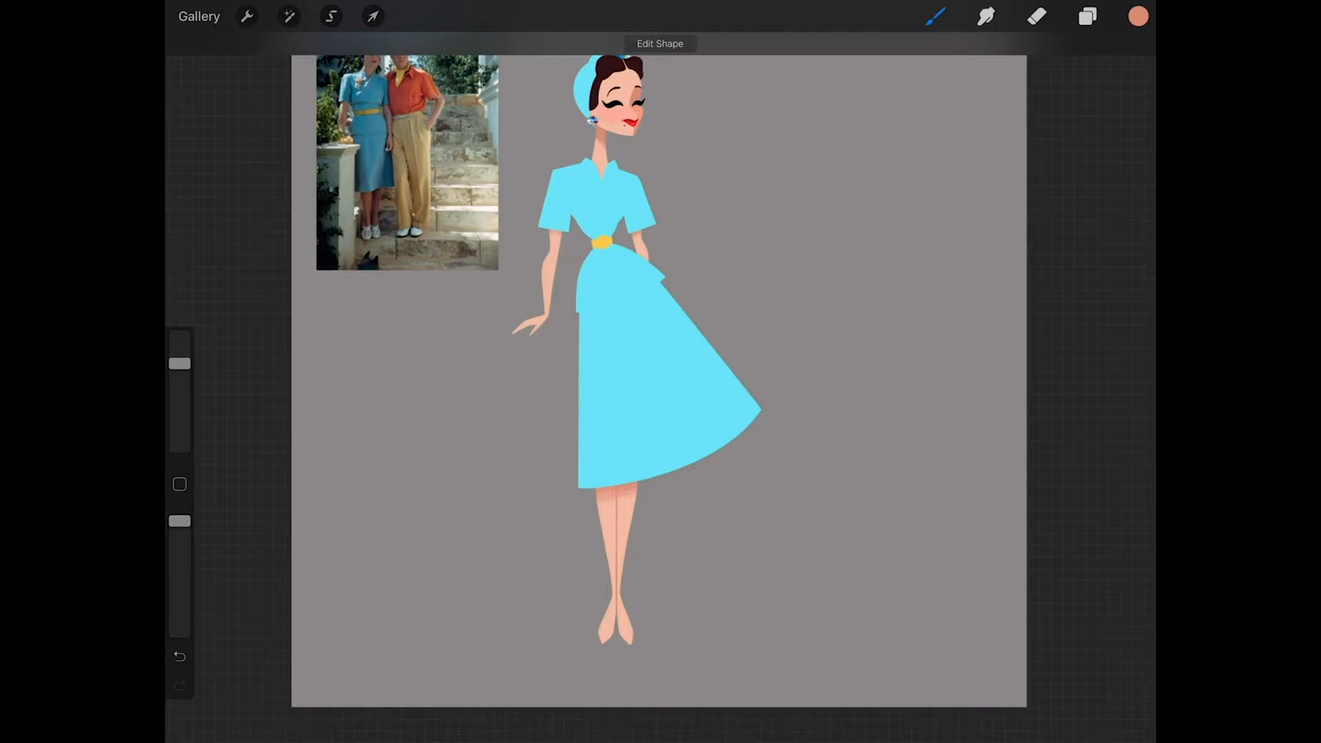
Step: Paint darker cyan folds, a rose brooch and skirt shadow on clipping layers, then white checked shoes
click(373, 16)
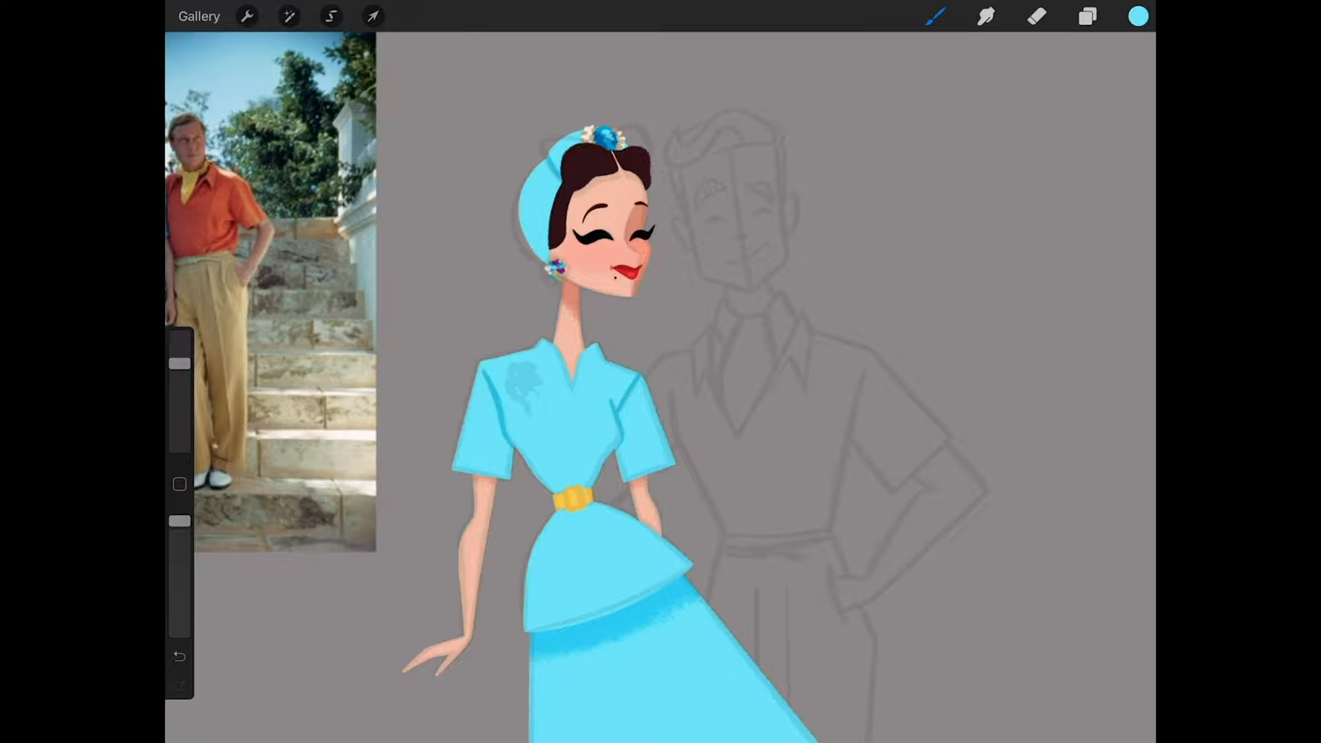
click(1087, 16)
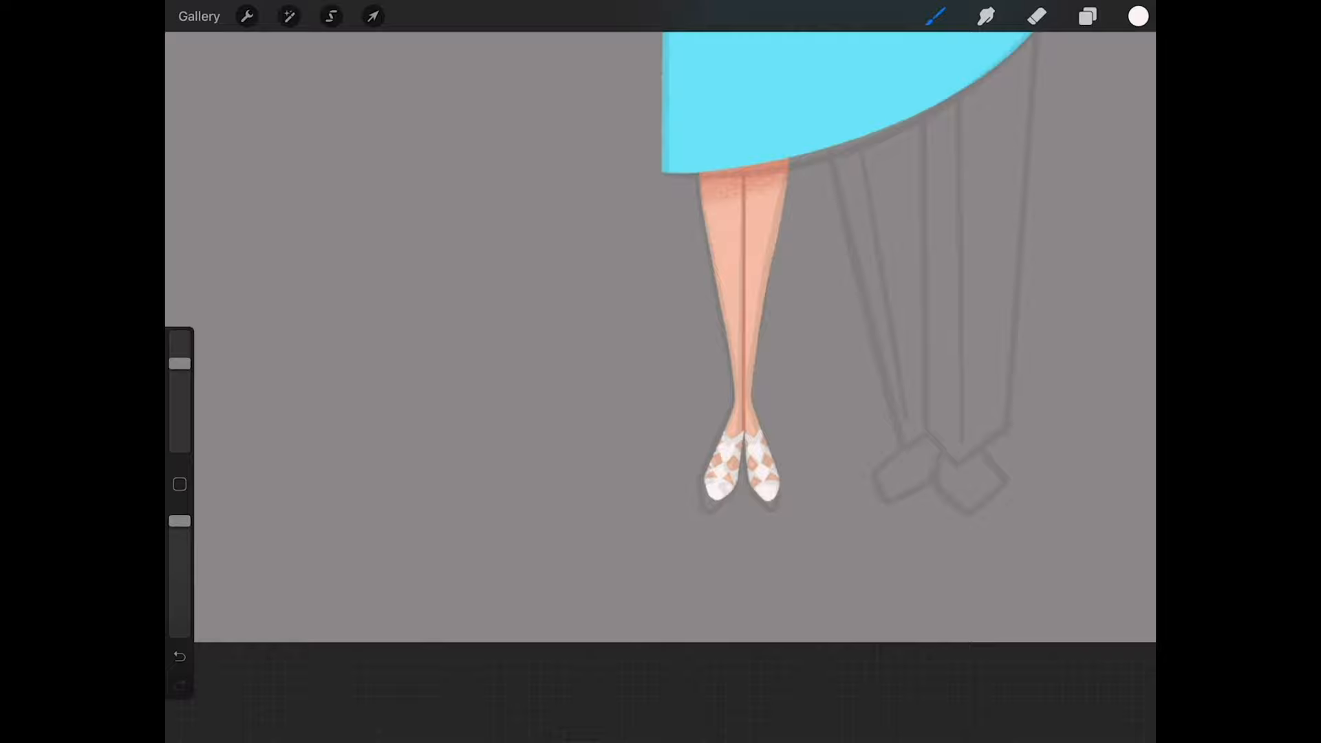
Step: Add a clipping layer above the belt and draw a square buckle outline in darker yellow
click(1084, 18)
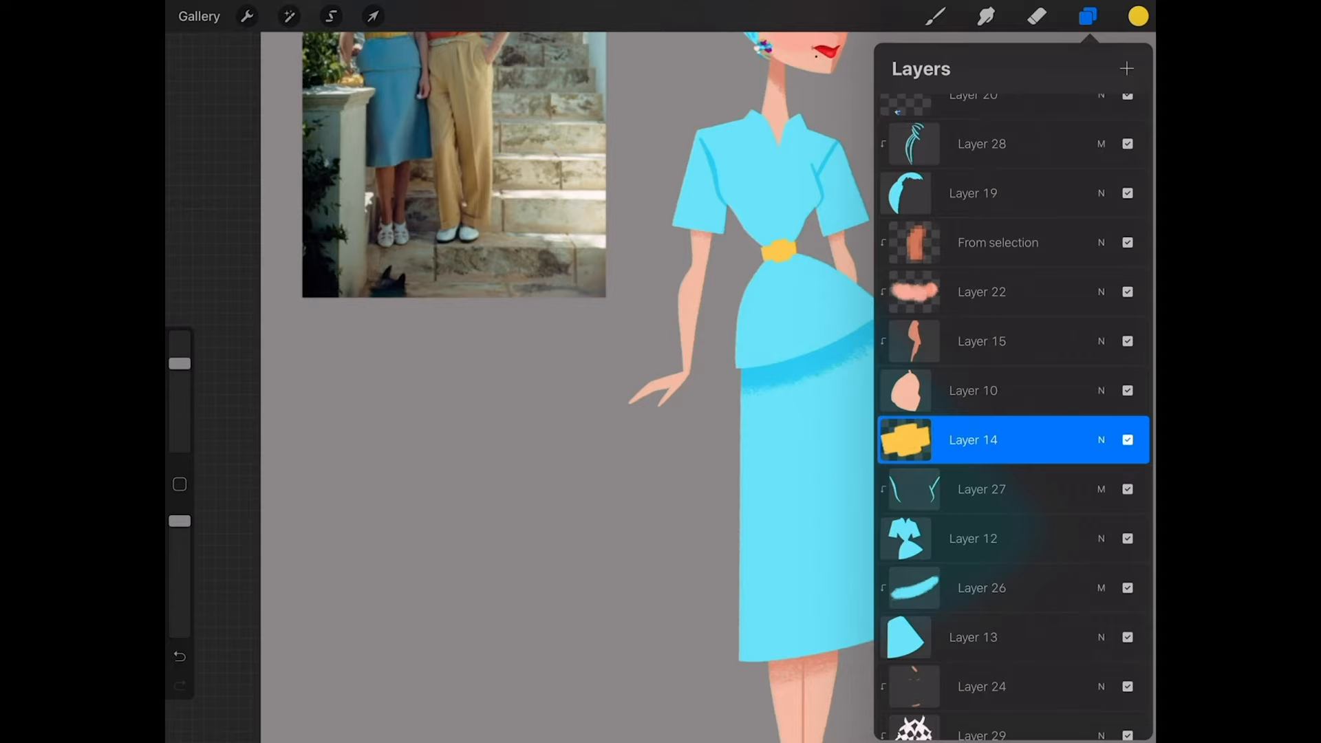
click(1087, 16)
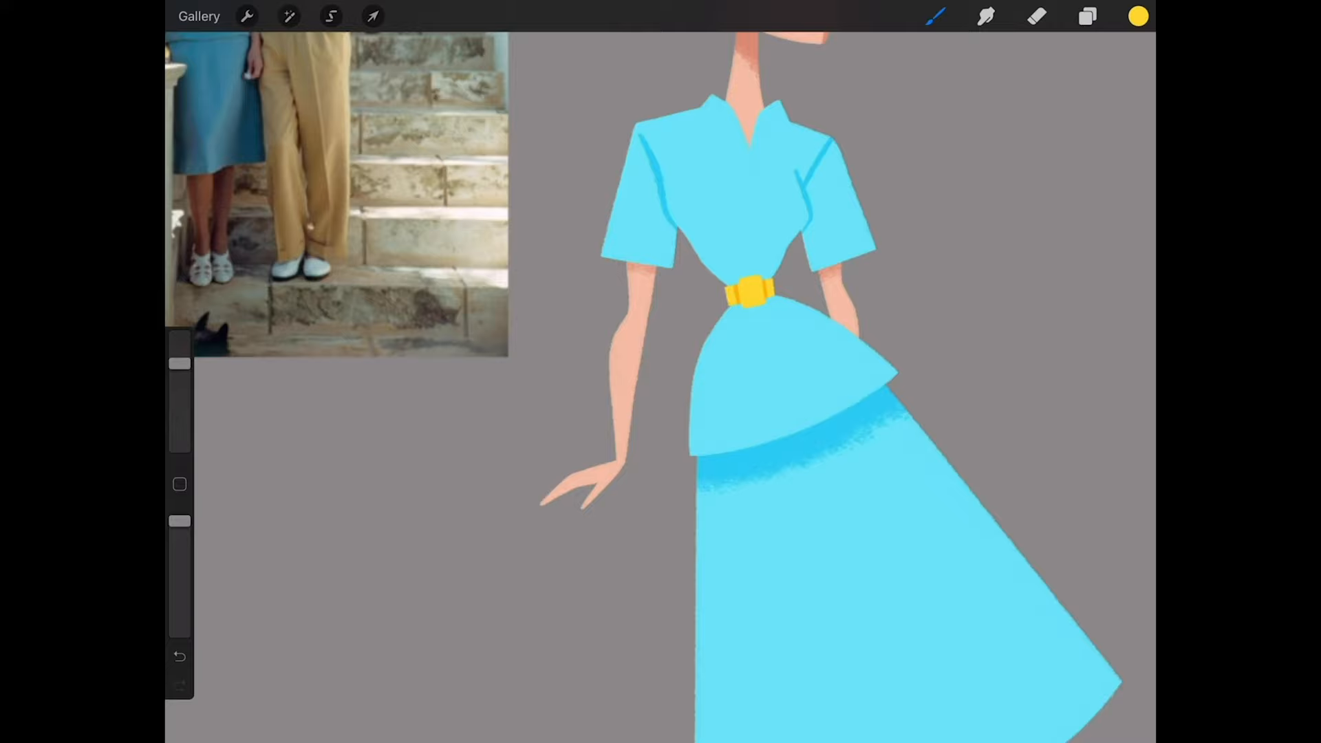
click(1084, 17)
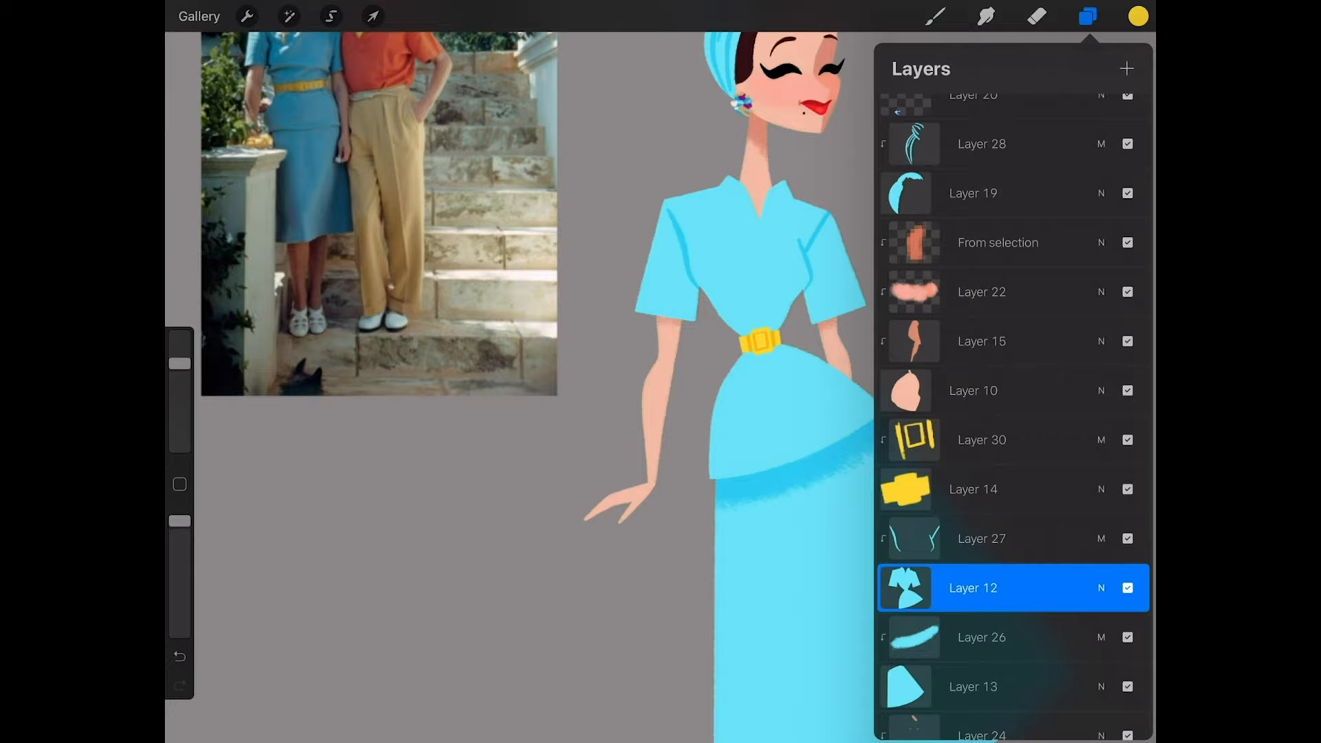
click(1084, 14)
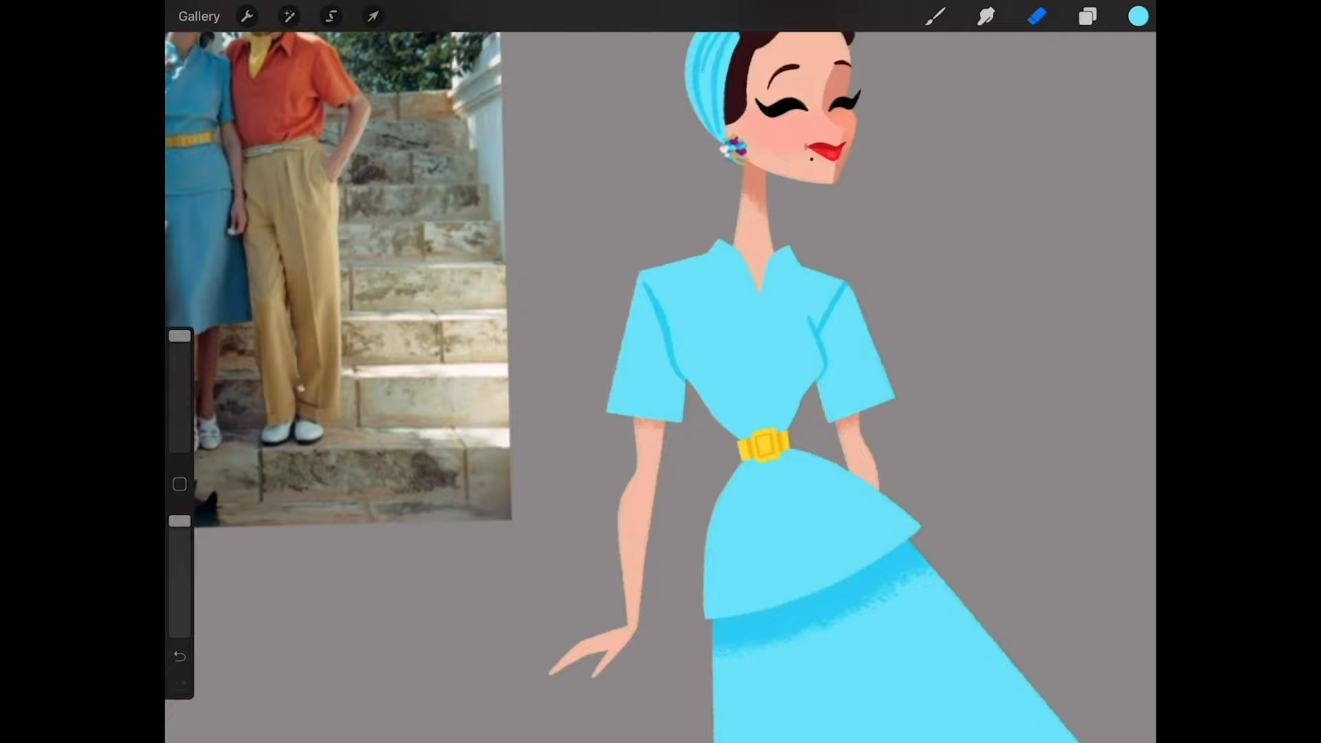
Step: Brush grainy speckled texture over the dress and headscarf on clipping layers with a textured brush
click(1087, 16)
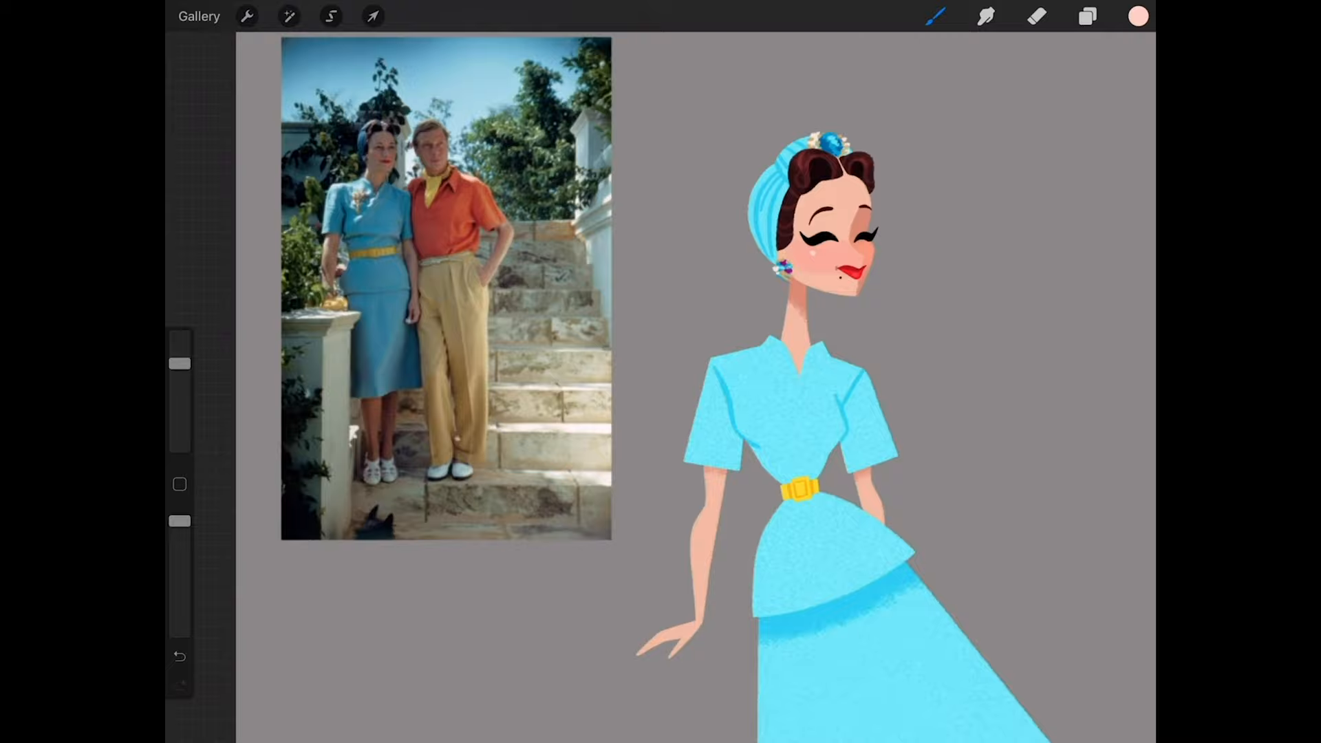
click(1135, 18)
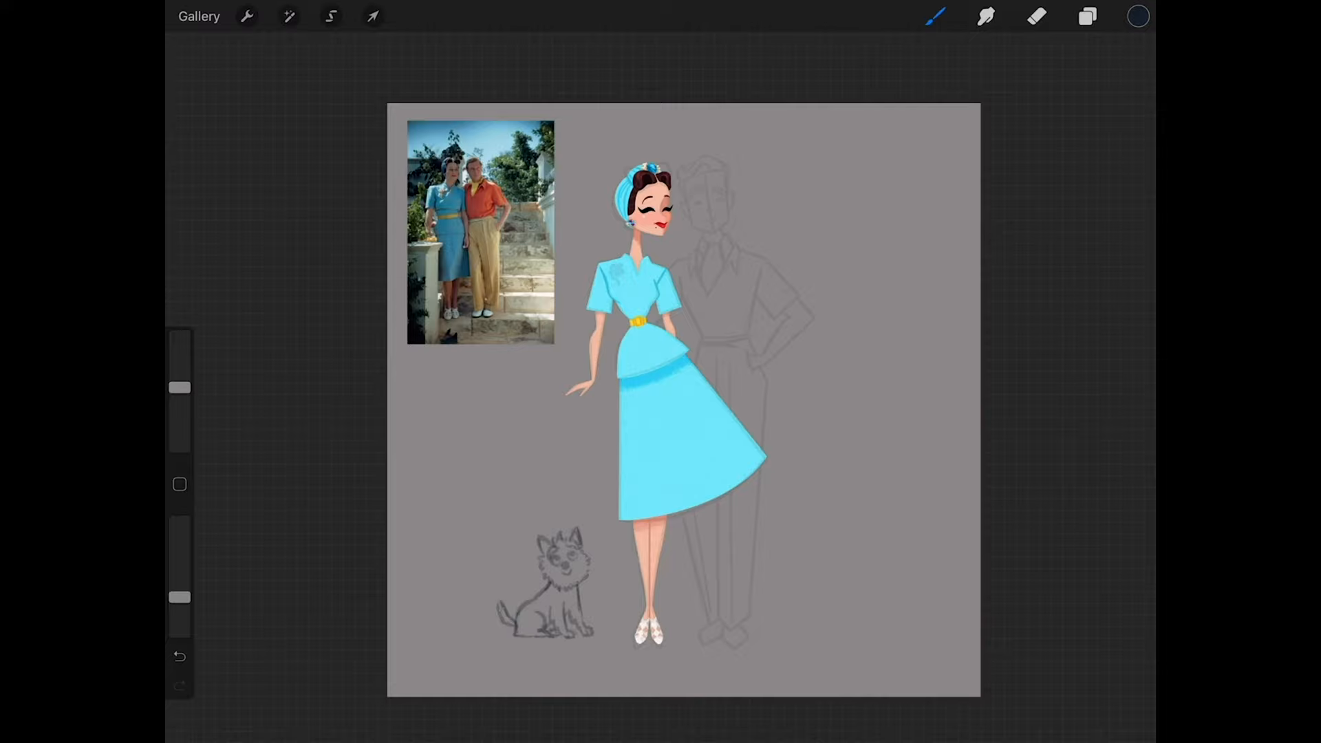
Step: Paint darker yellow fold strokes on the cravat using a Multiply clipping layer above it
click(1087, 17)
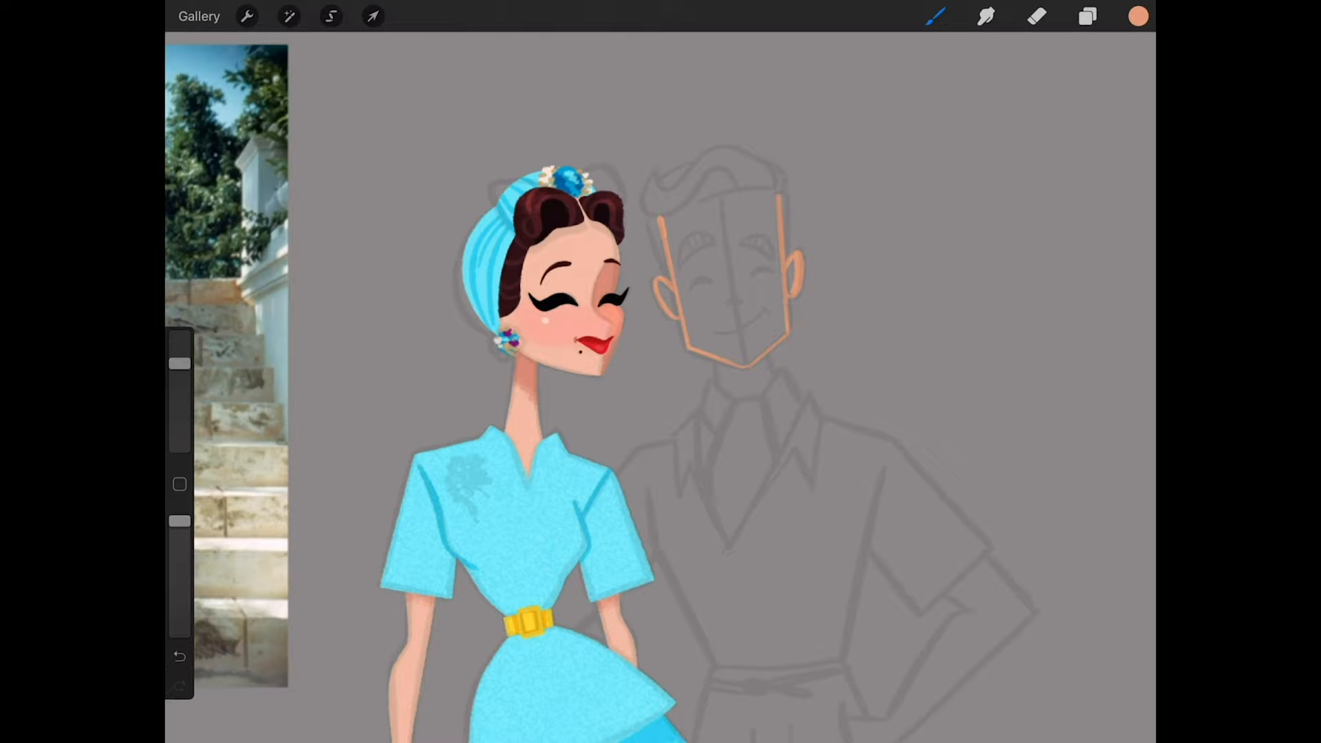
click(330, 17)
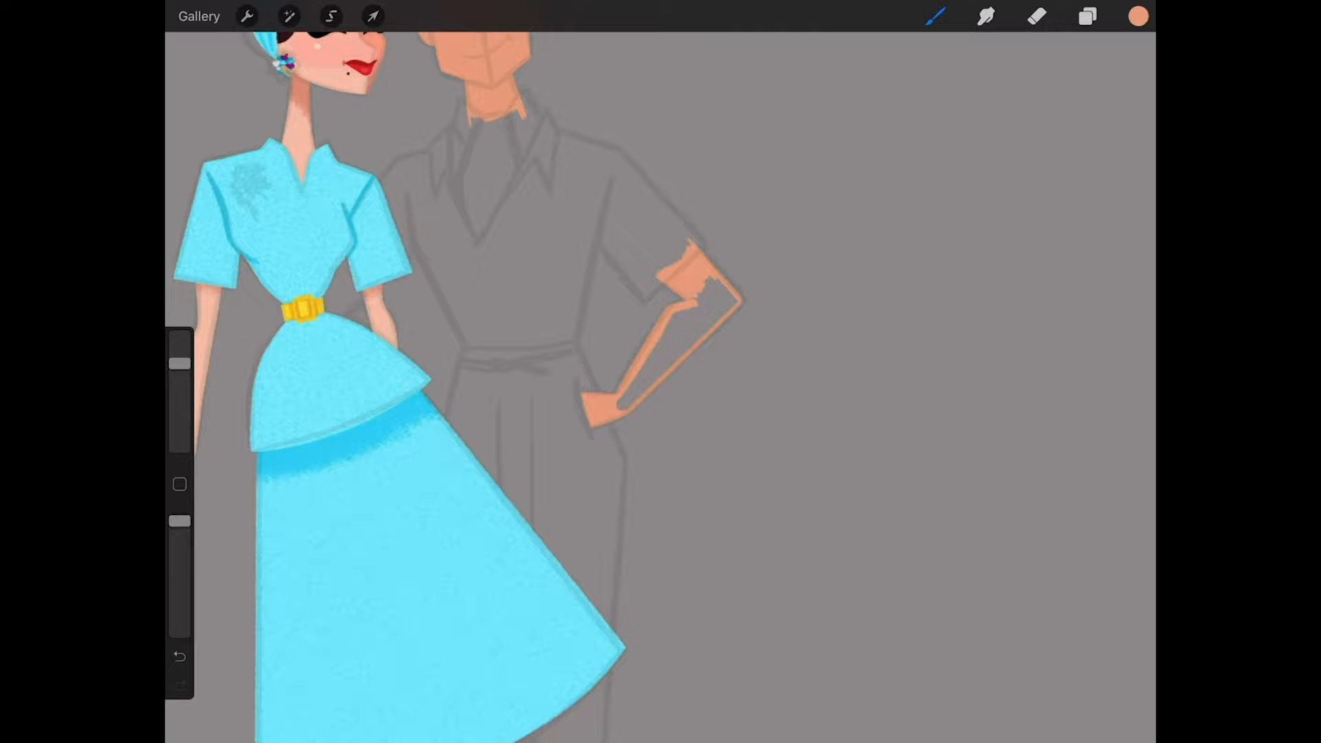
click(373, 17)
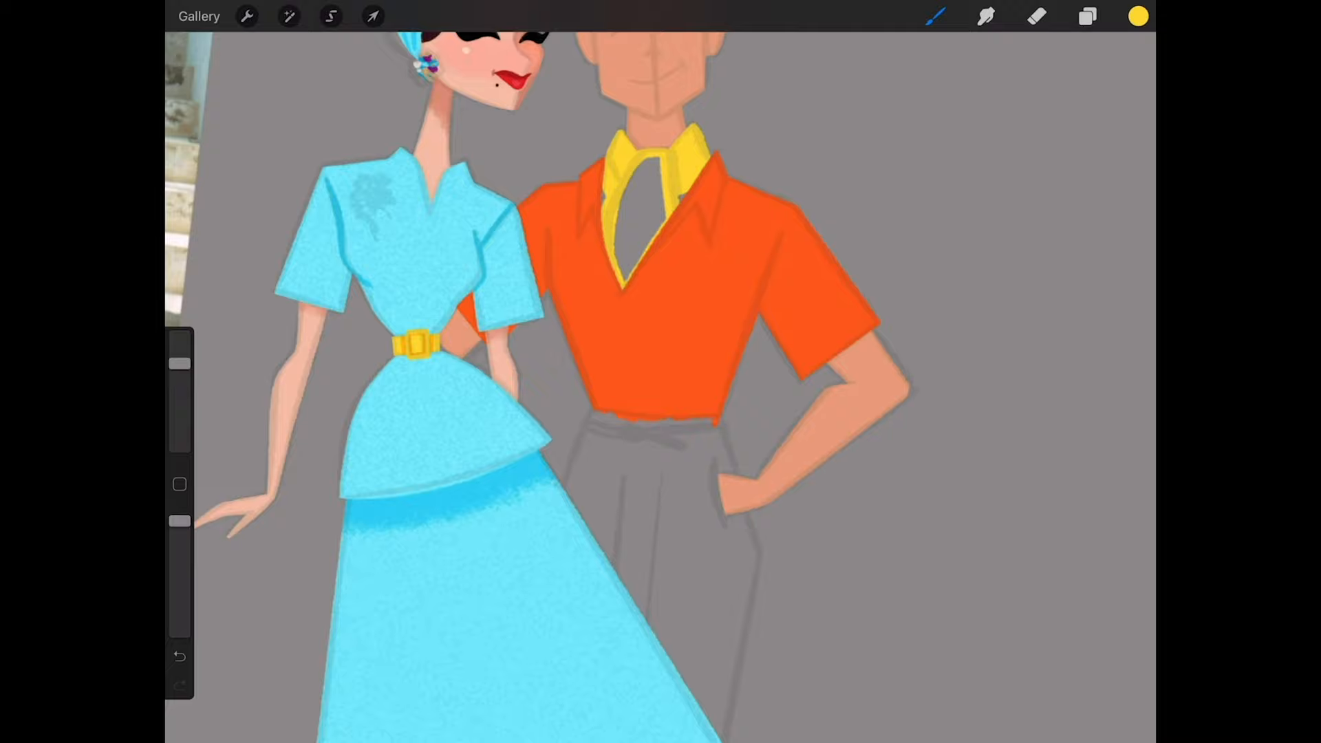
click(1087, 17)
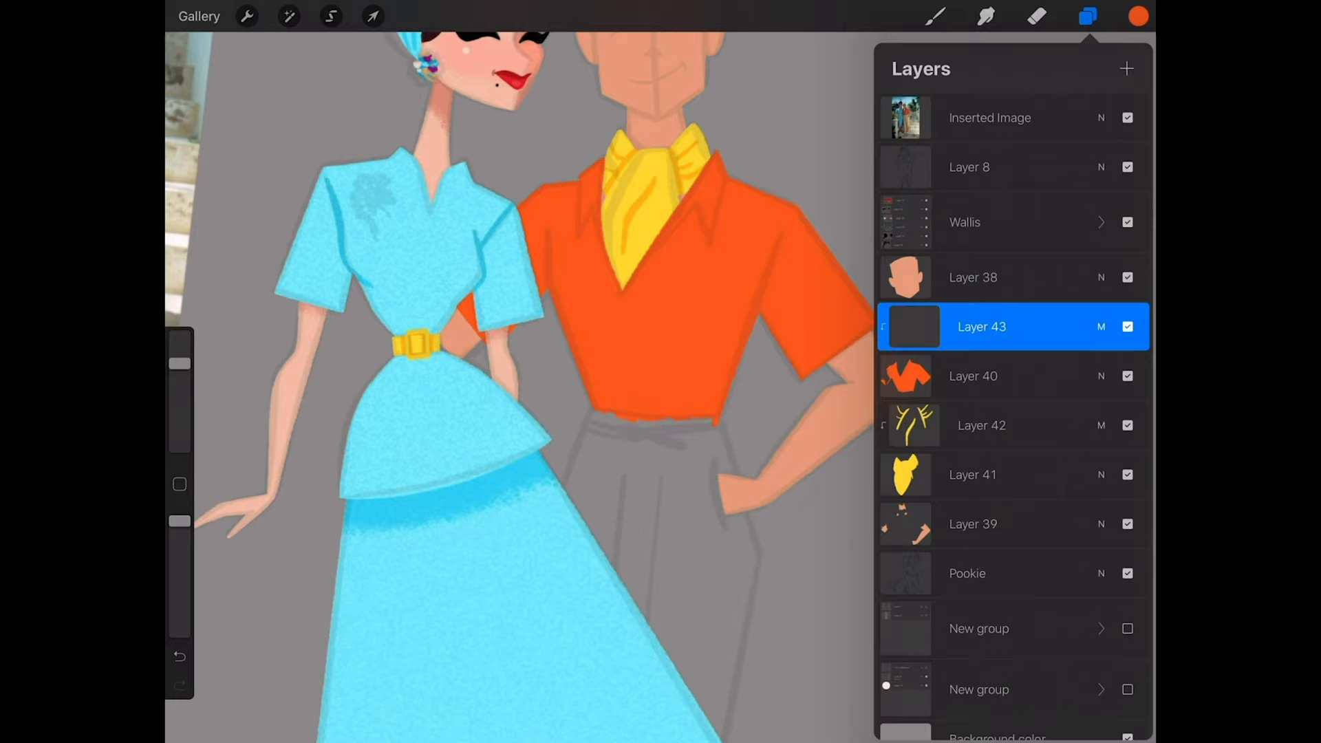
Step: Fill the trousers tan with pleats and a white rope belt, then draw dark orange shirt creases
click(1088, 17)
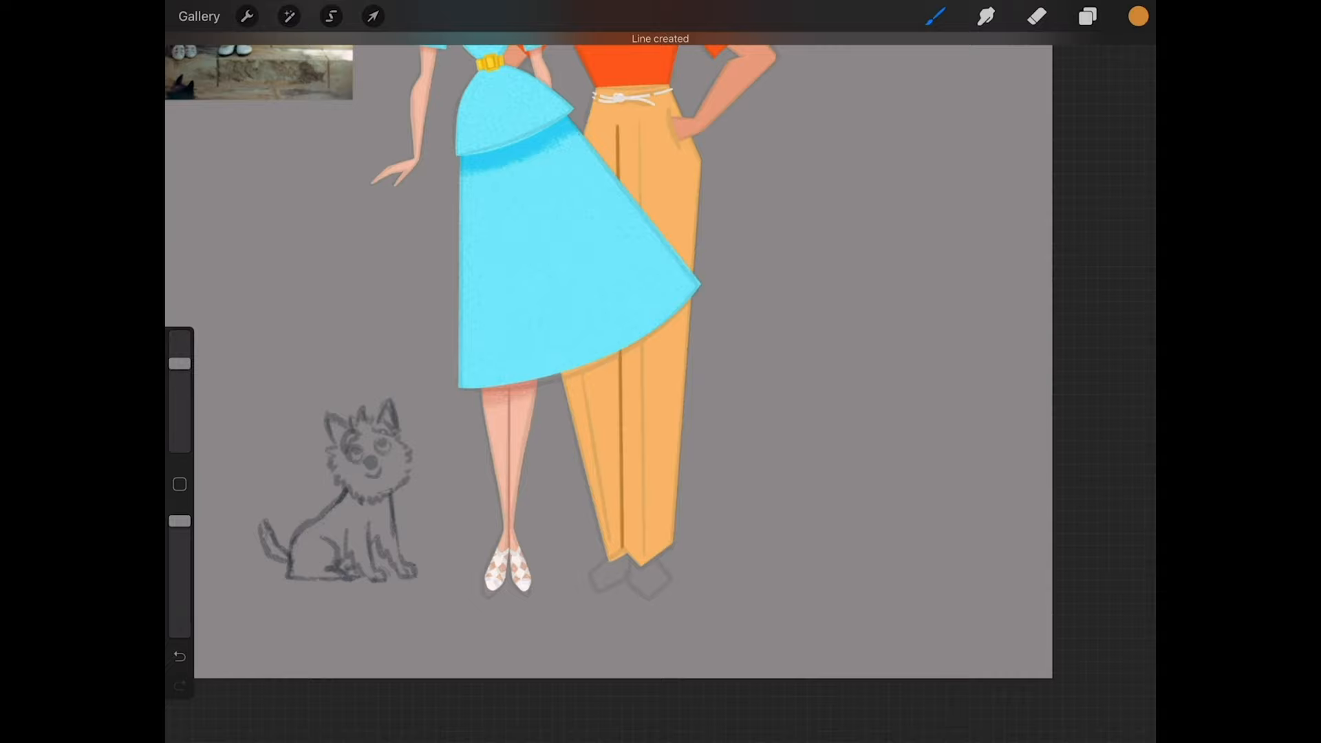
click(1137, 18)
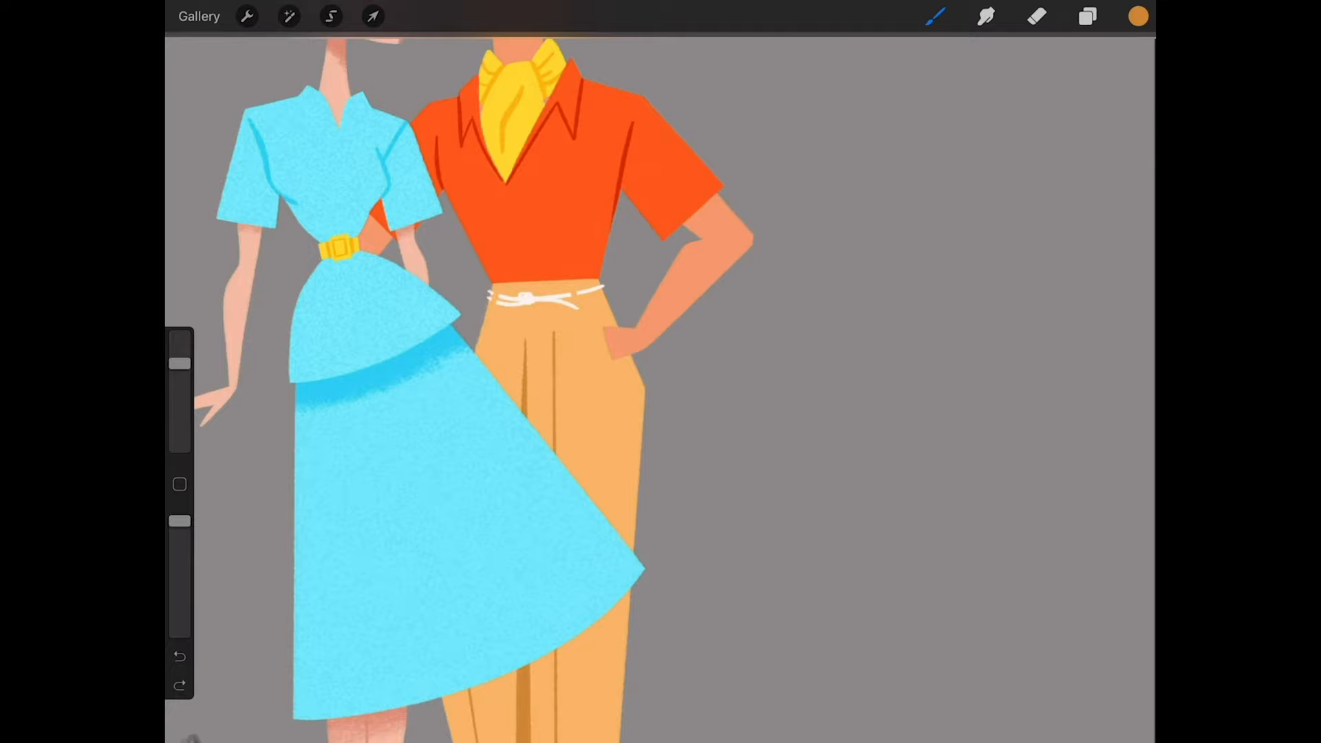
Step: Paint closed eyes, smile and eyebrows, grain-texture the shirt, and sketch the blond hair outline
click(1036, 13)
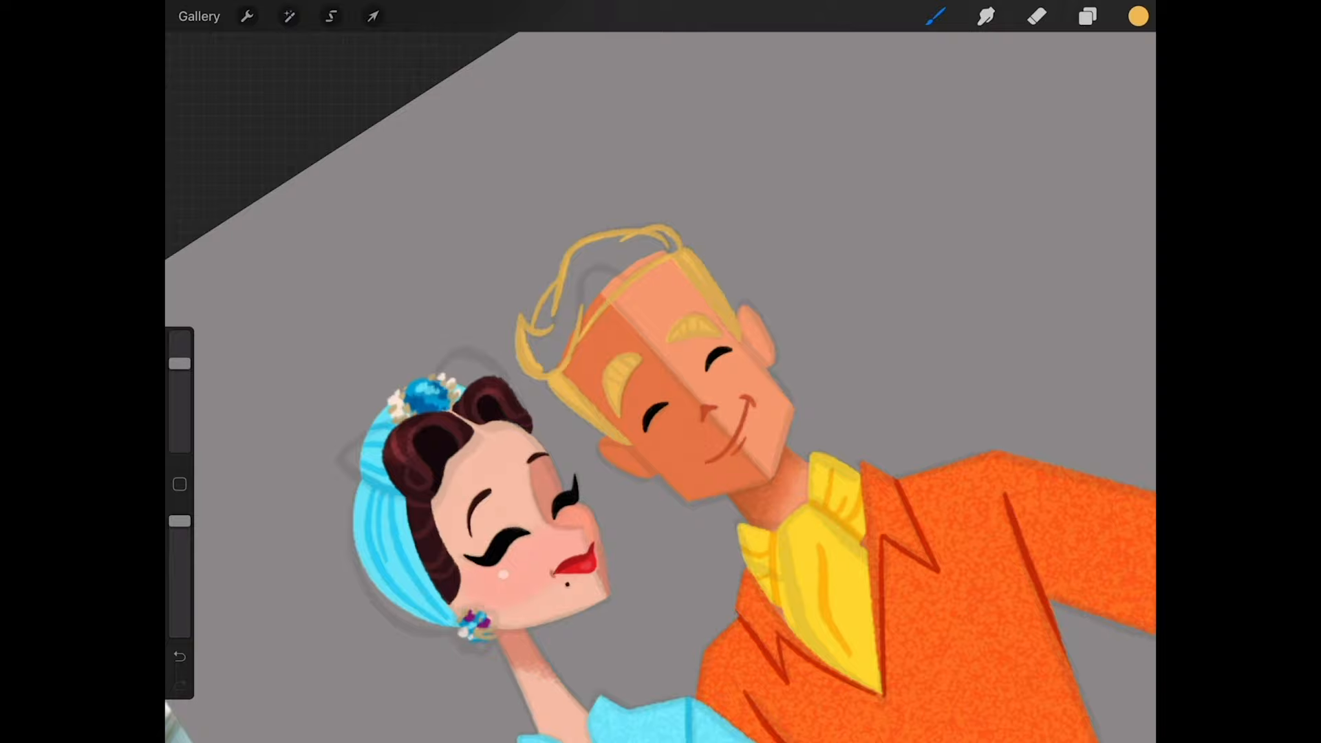
Step: Fill the hair blond on a clipping layer and paint lighter swept highlight strands
click(1086, 17)
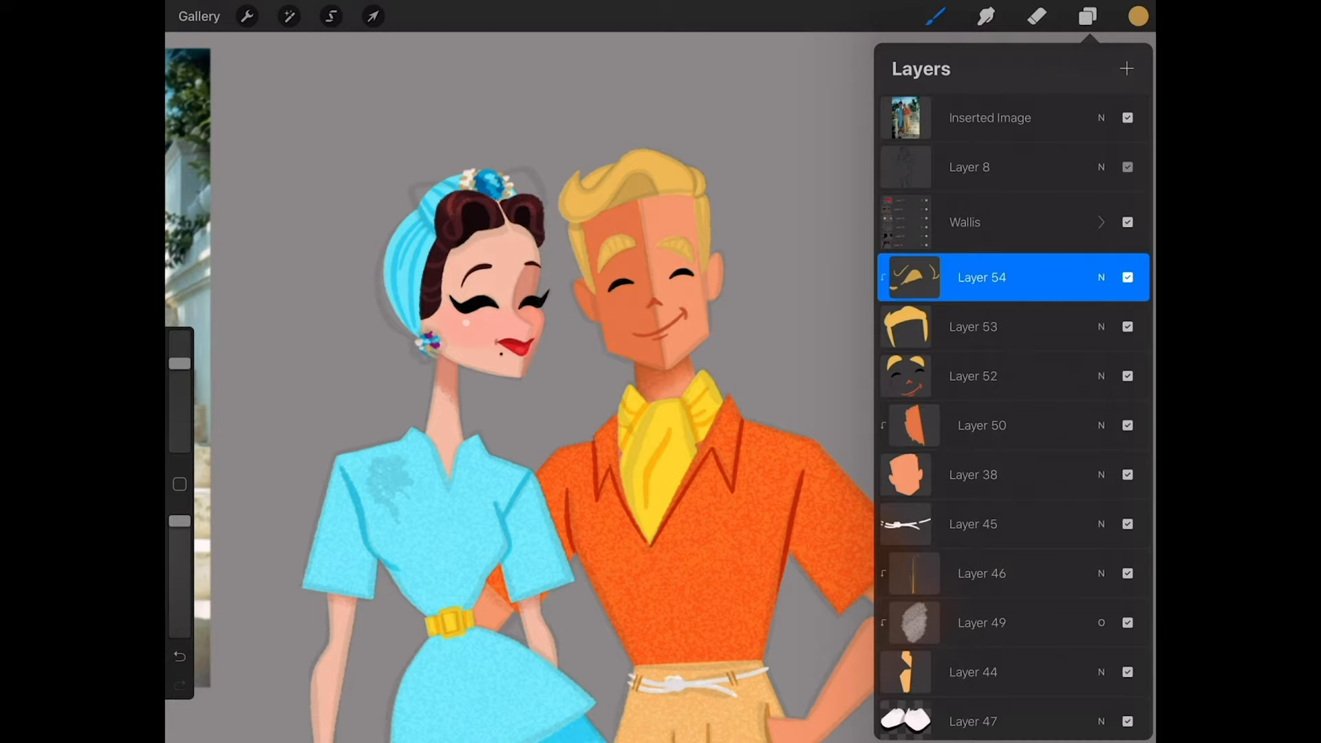
click(1087, 16)
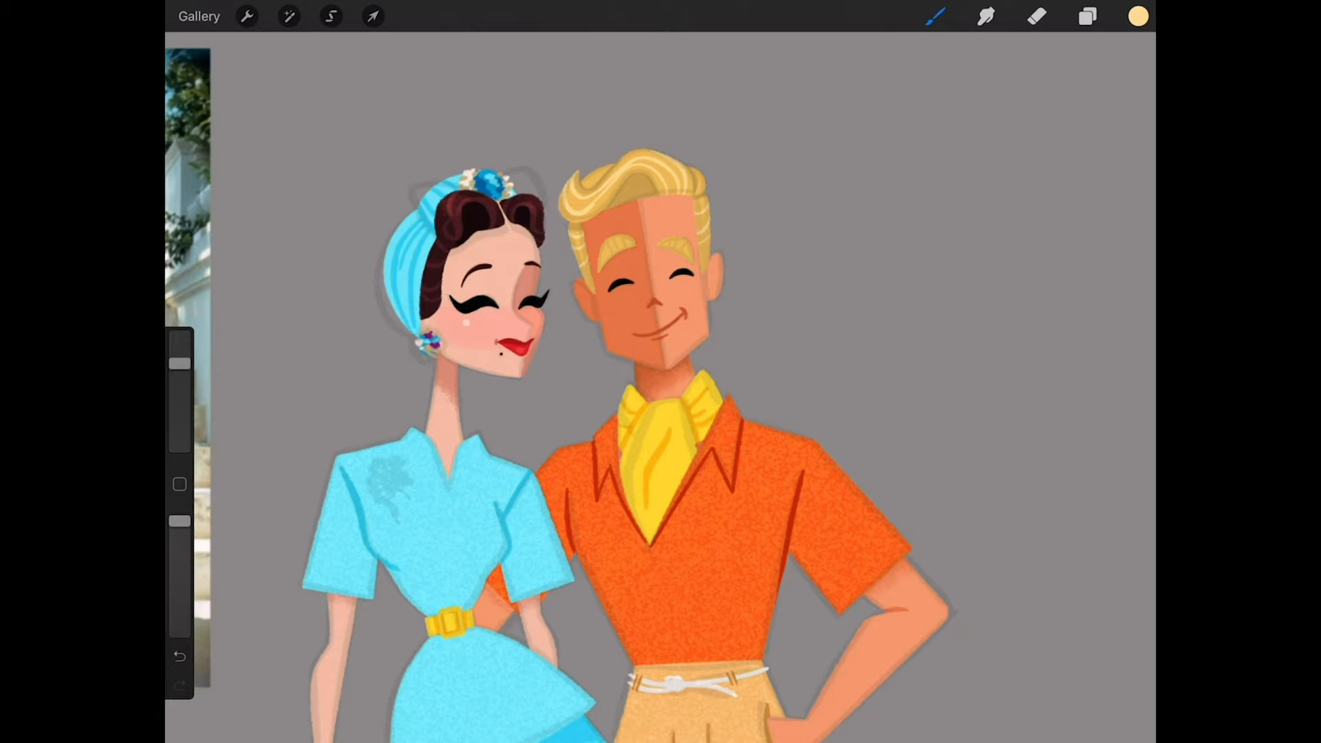
click(1131, 17)
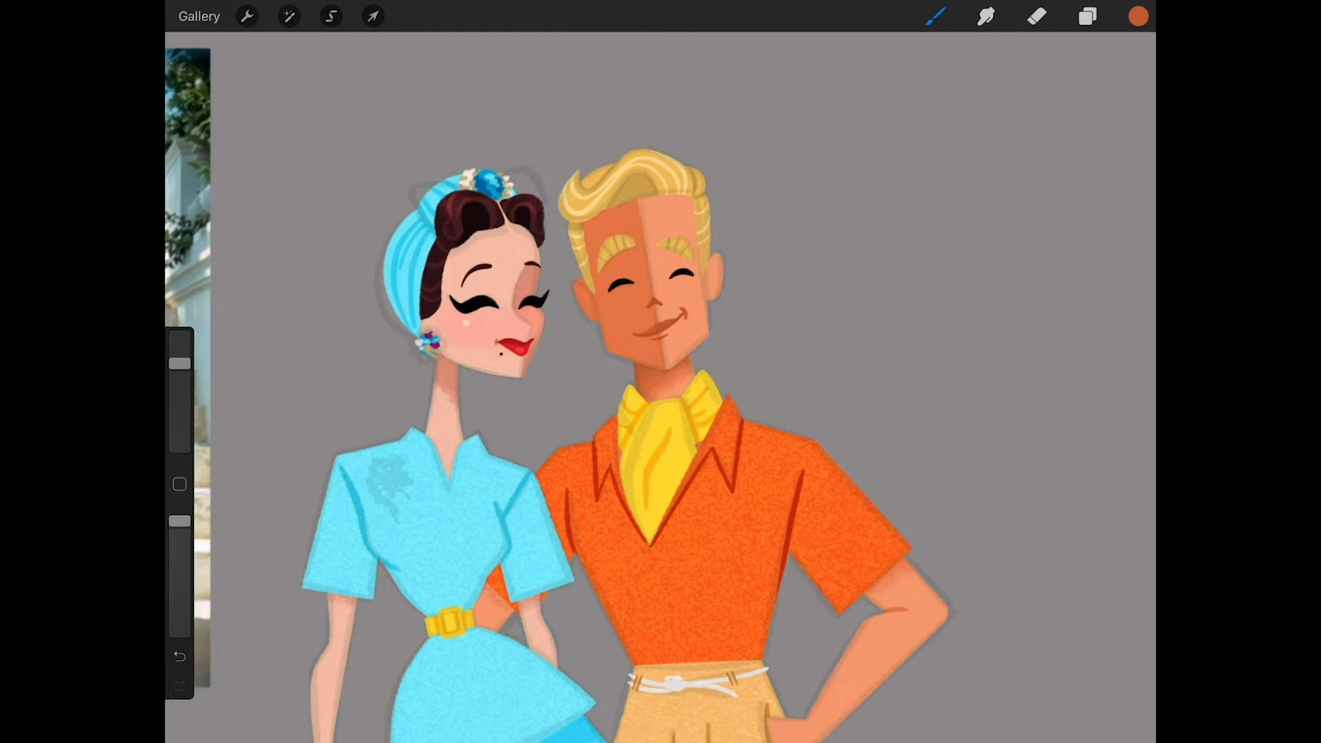
click(1137, 14)
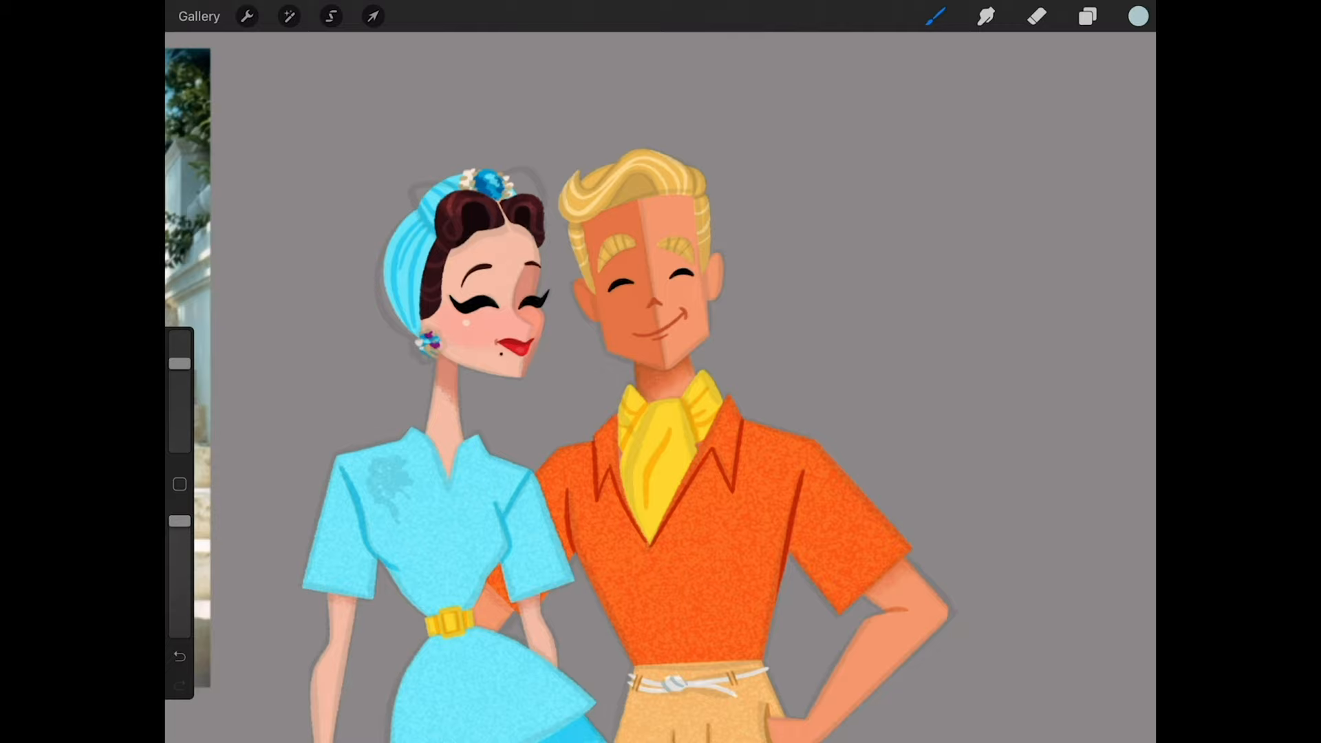
Step: Add a Multiply cheek blush layer for warm face shading and select the head layers
click(1085, 17)
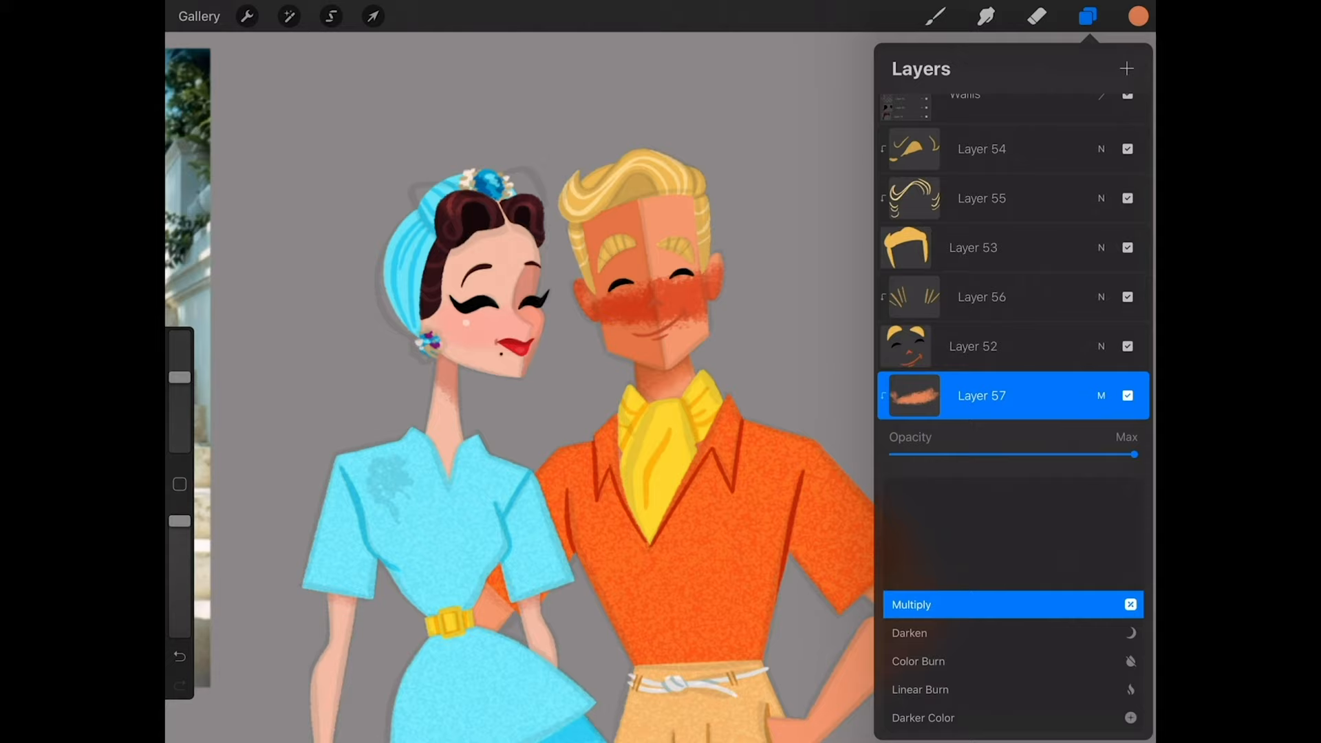
click(1137, 14)
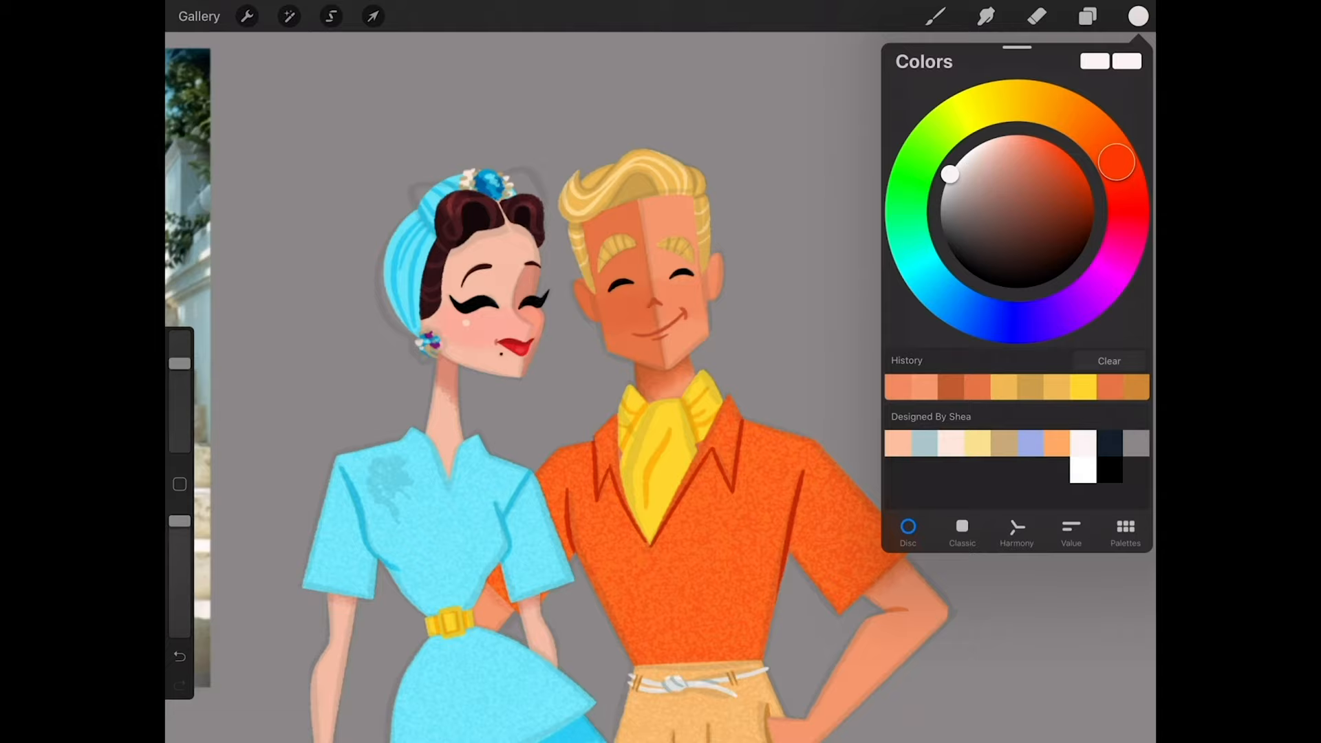
click(1087, 13)
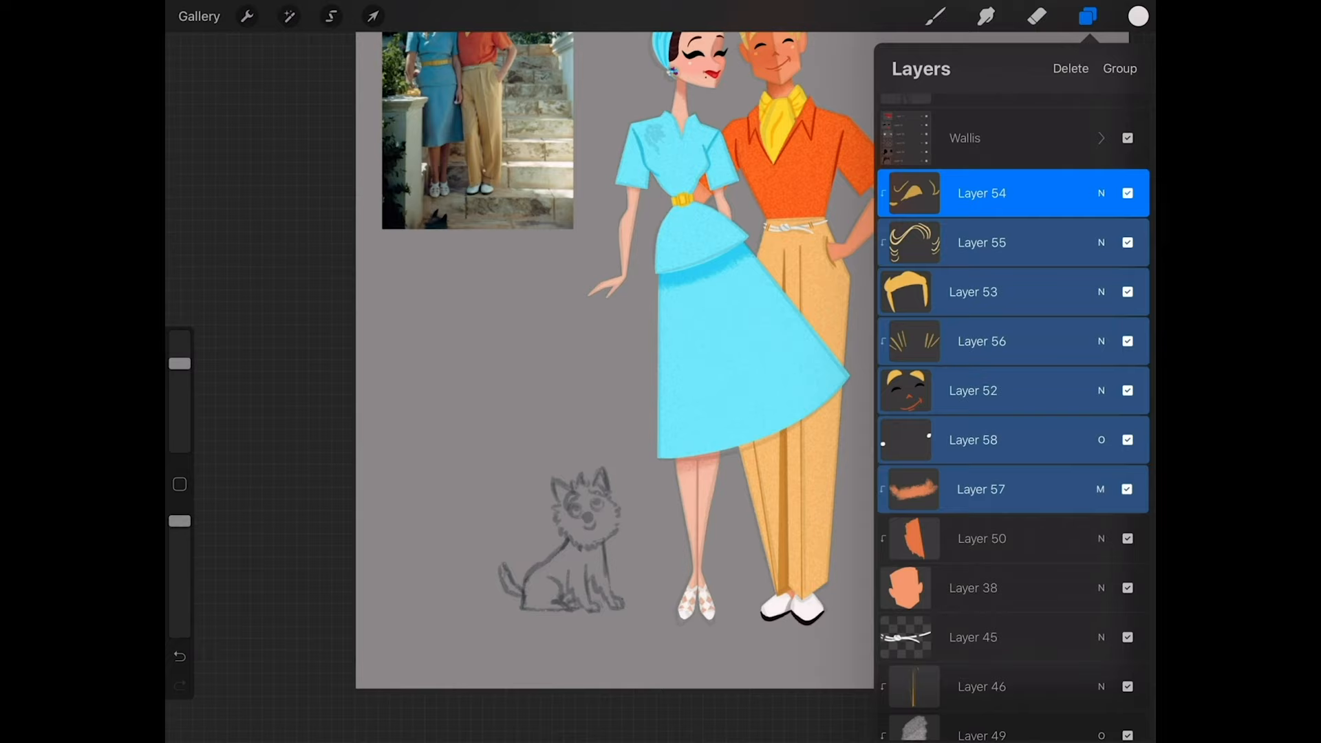
Step: On a new layer, trace the dog's outline in orange over the sketch
click(935, 16)
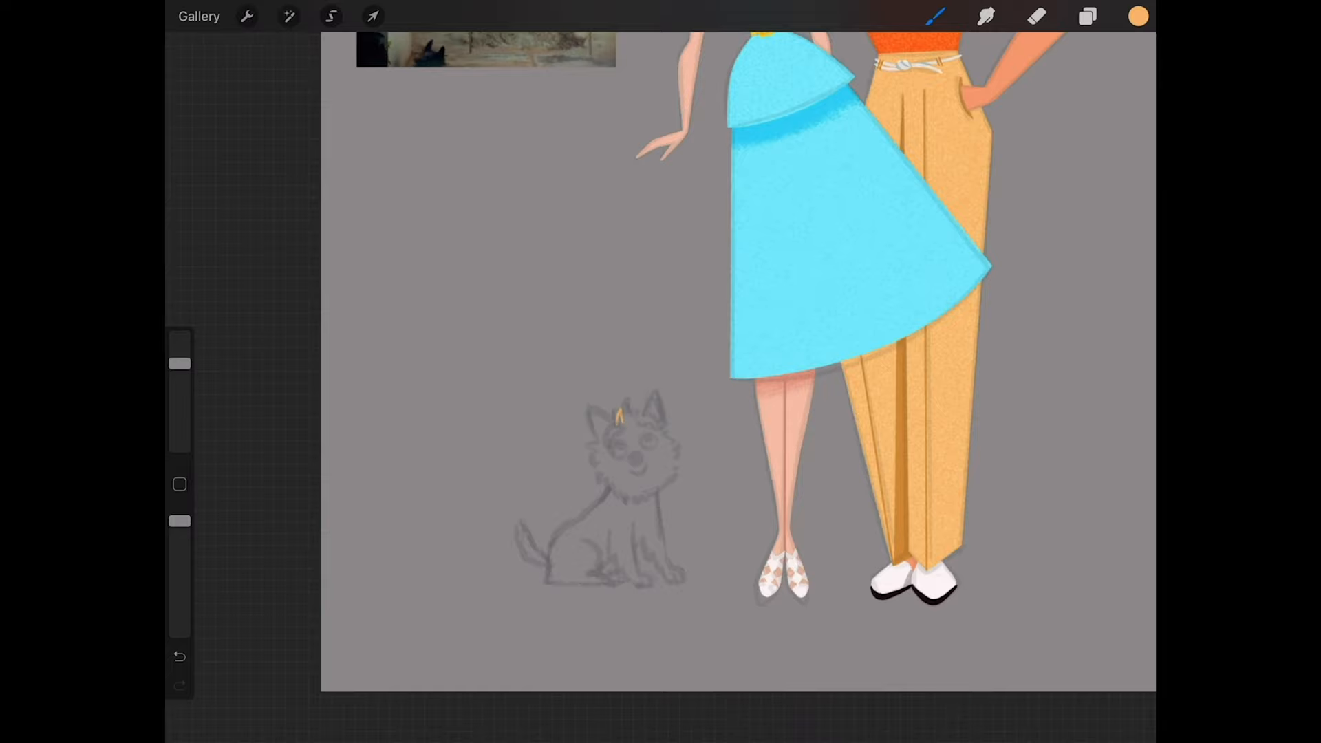
drag(615, 413, 666, 456)
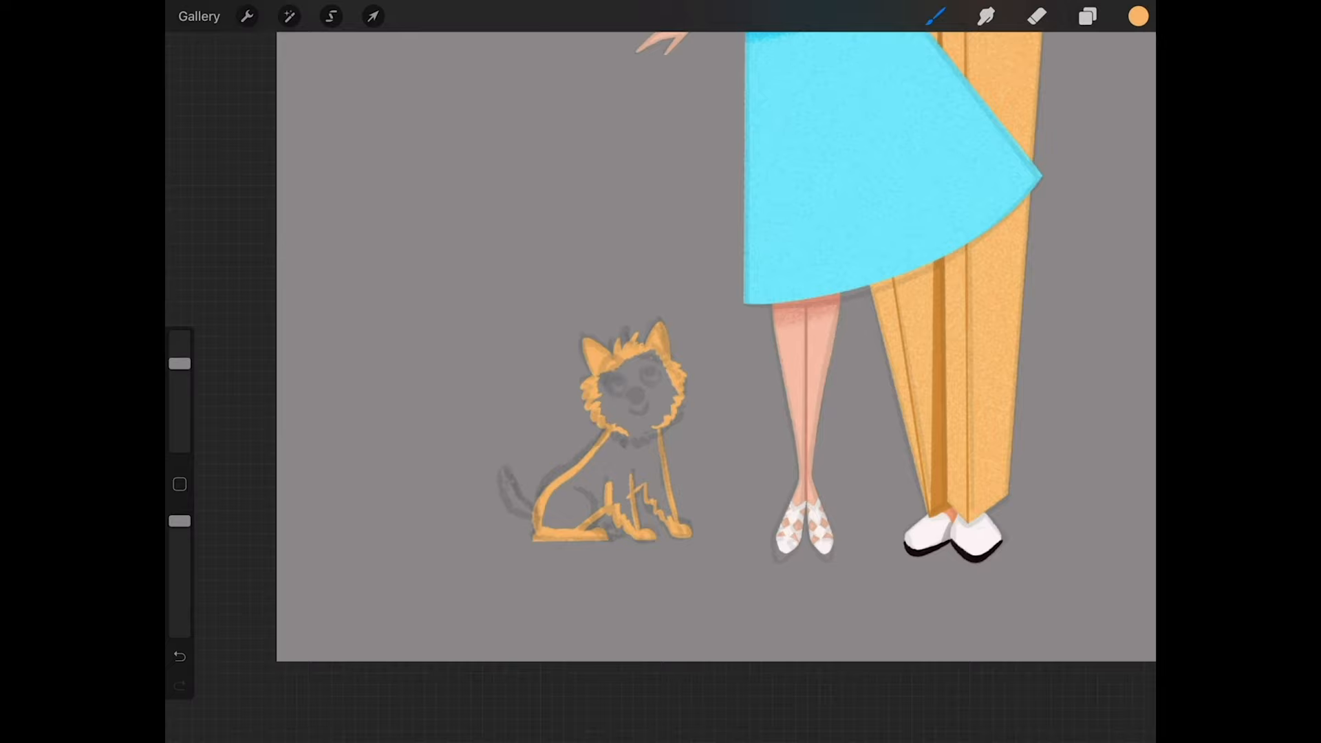
Step: Fill the dog flat orange and paint pink inner ears, black eyes, nose and a smile
click(330, 16)
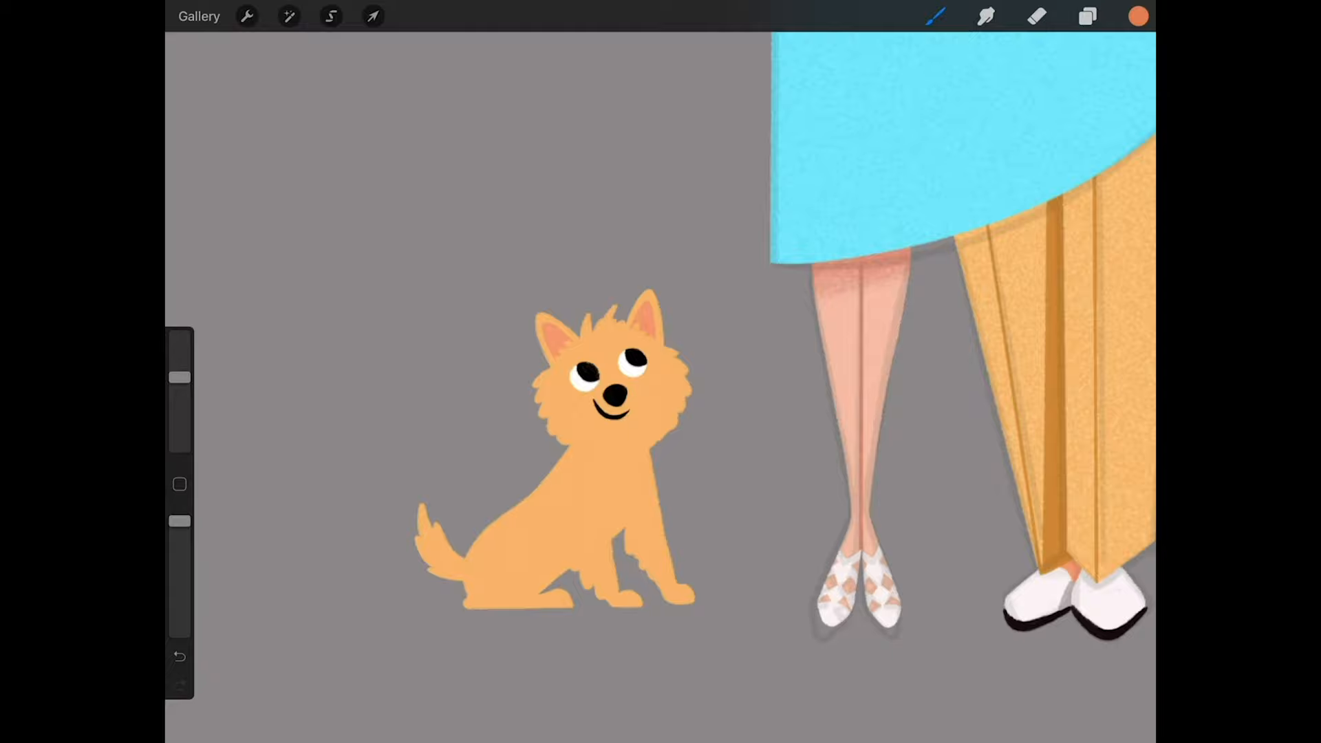
Step: Paint fluffy fur texture along the dog's edges and finish its face details
click(1084, 15)
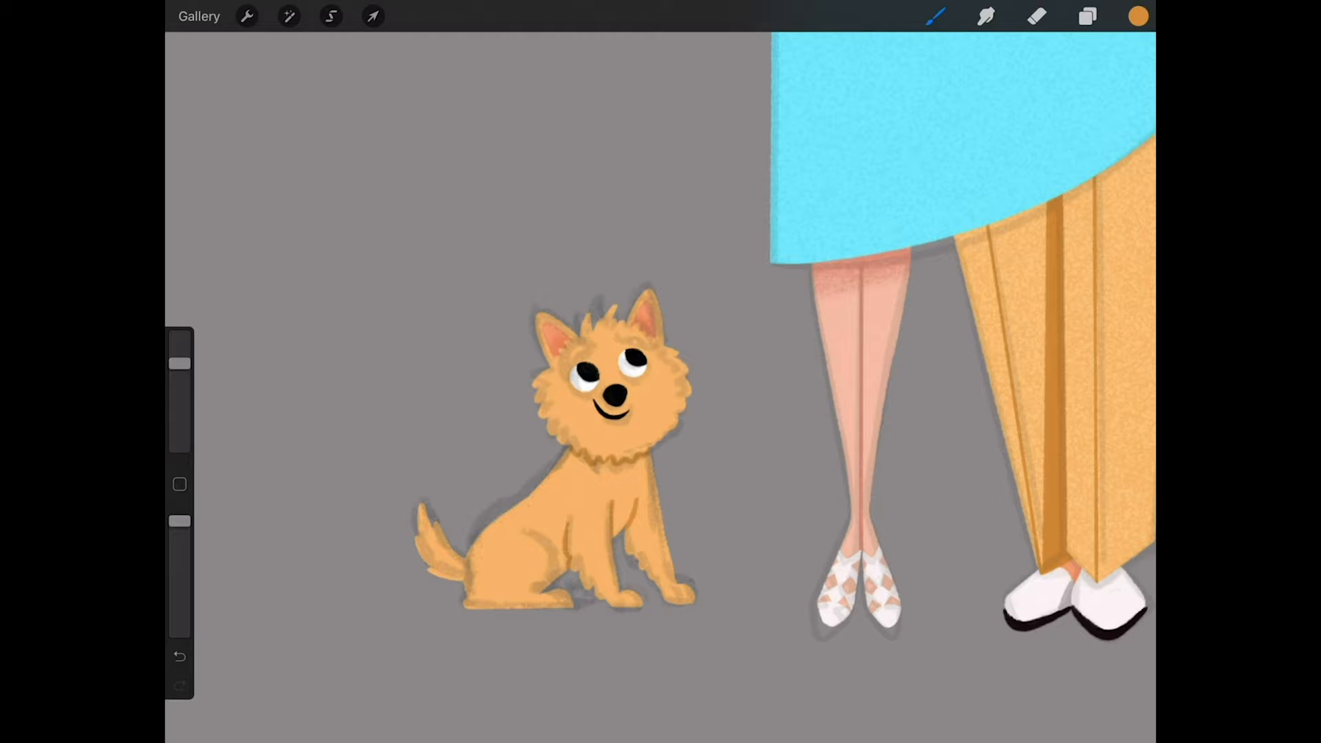
click(1087, 15)
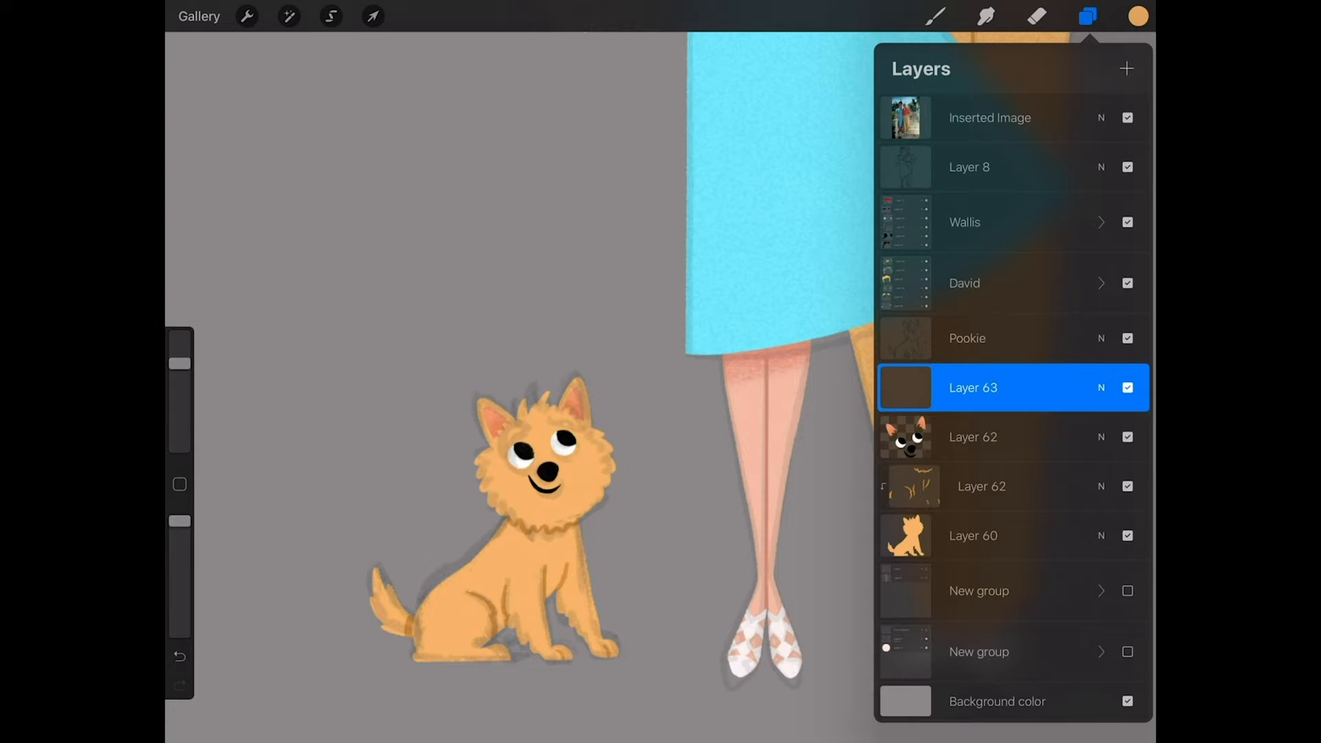
click(1084, 18)
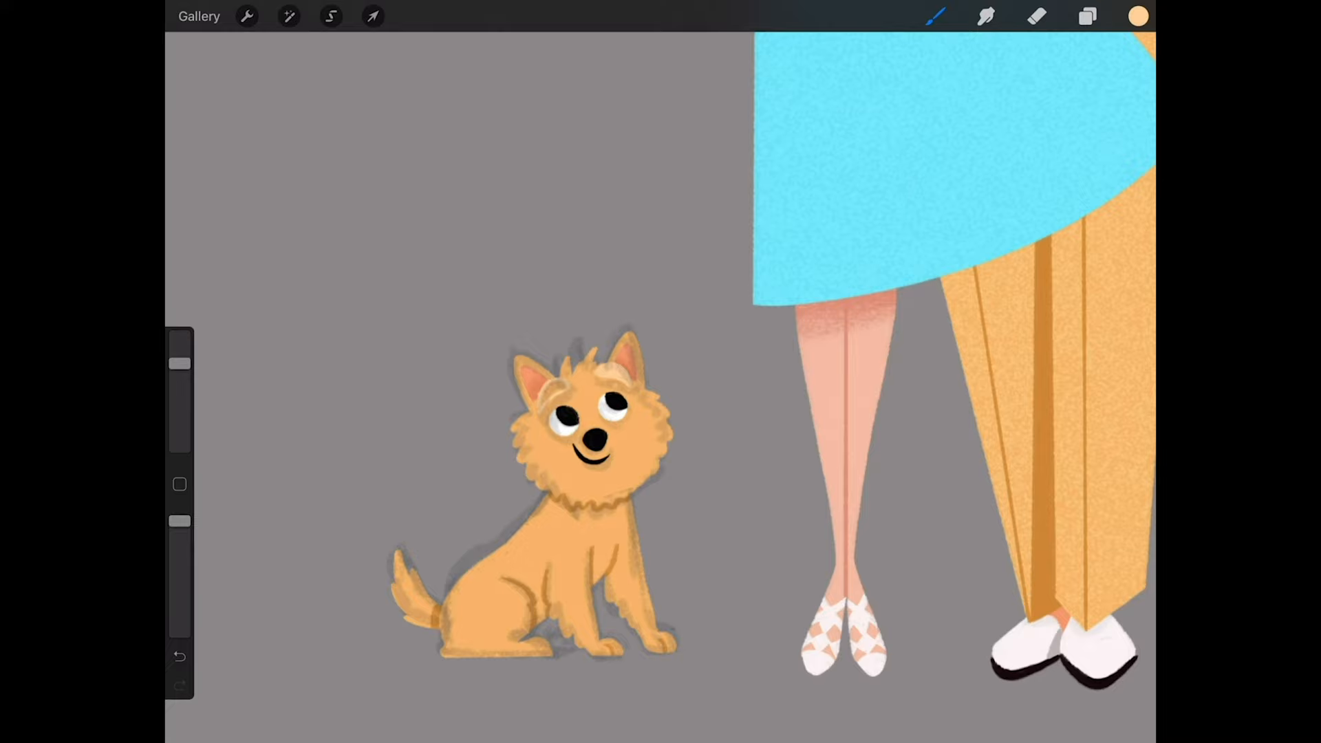
click(1084, 16)
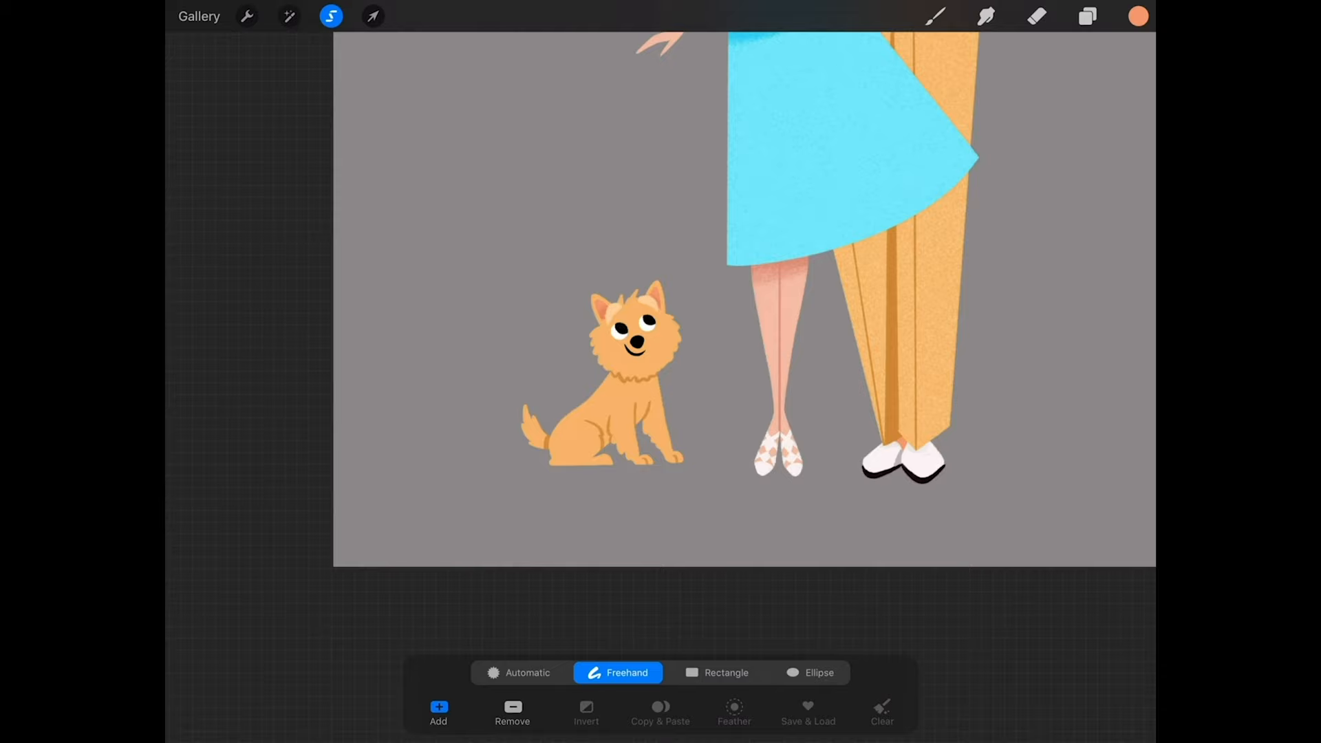
Step: Add Layer 64 below the dog layers and sample the dog's orange fur colour
click(1087, 15)
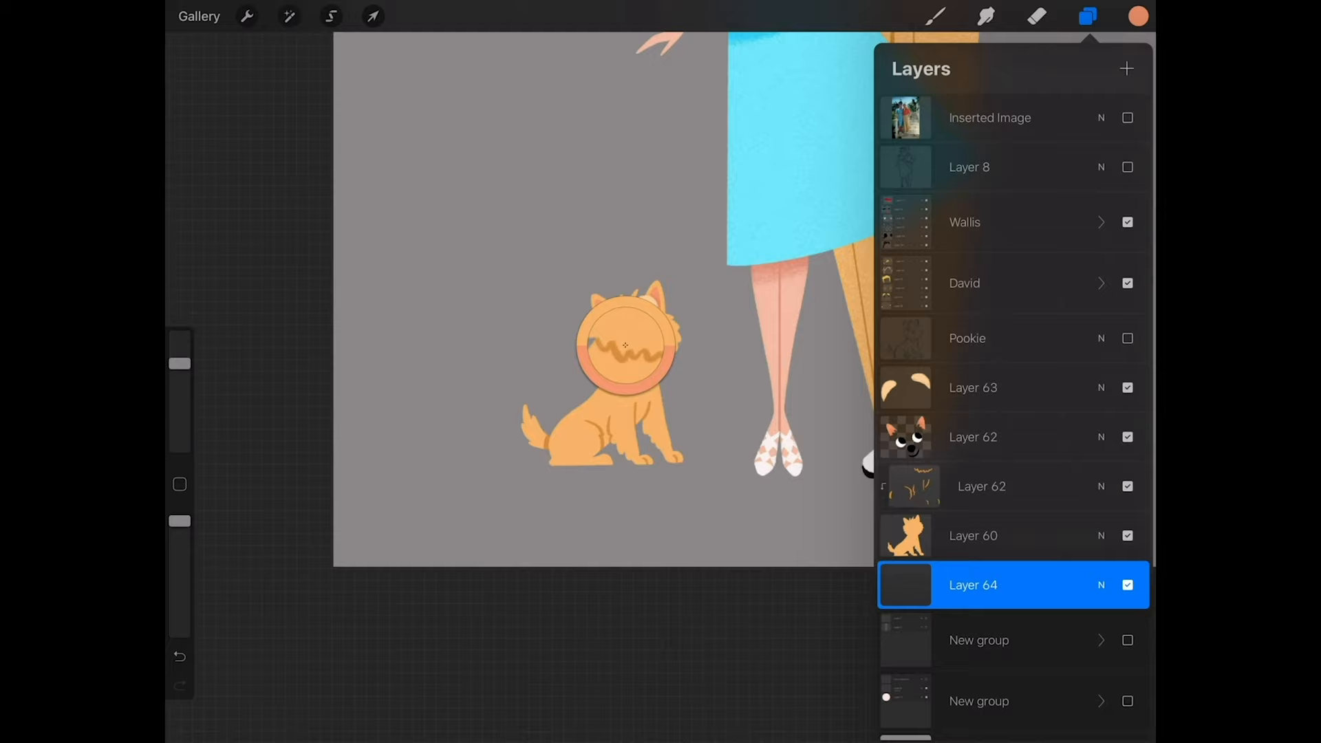
click(1085, 13)
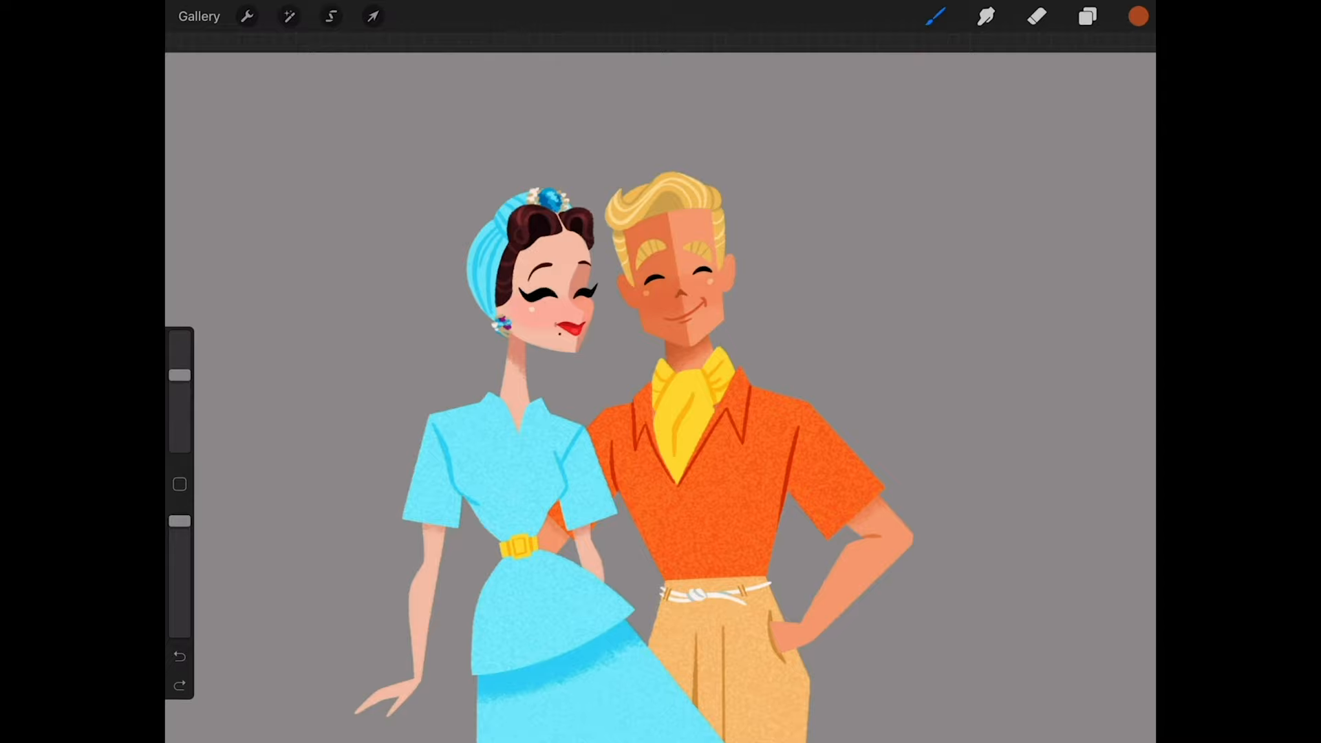
Step: Paint a purple-and-blue brooch on Wallis's dress, then group the dog layers
click(1087, 17)
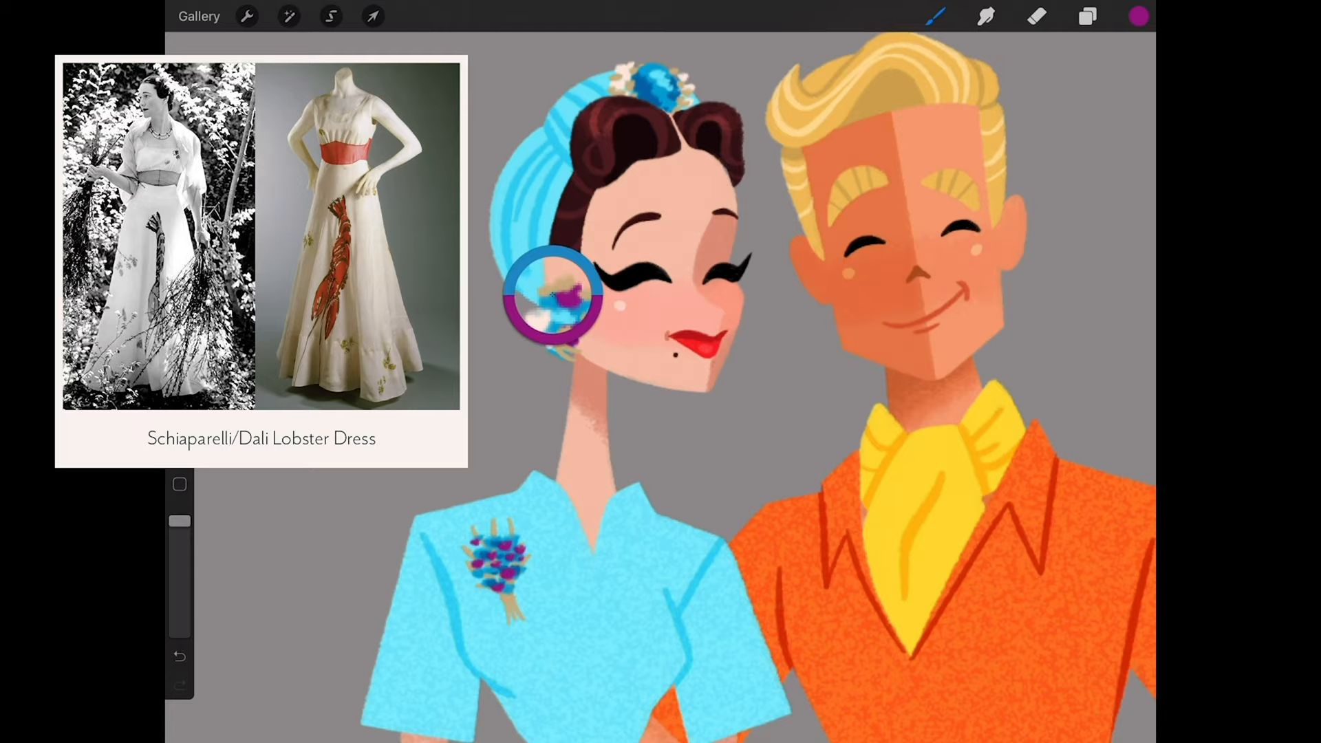
click(933, 18)
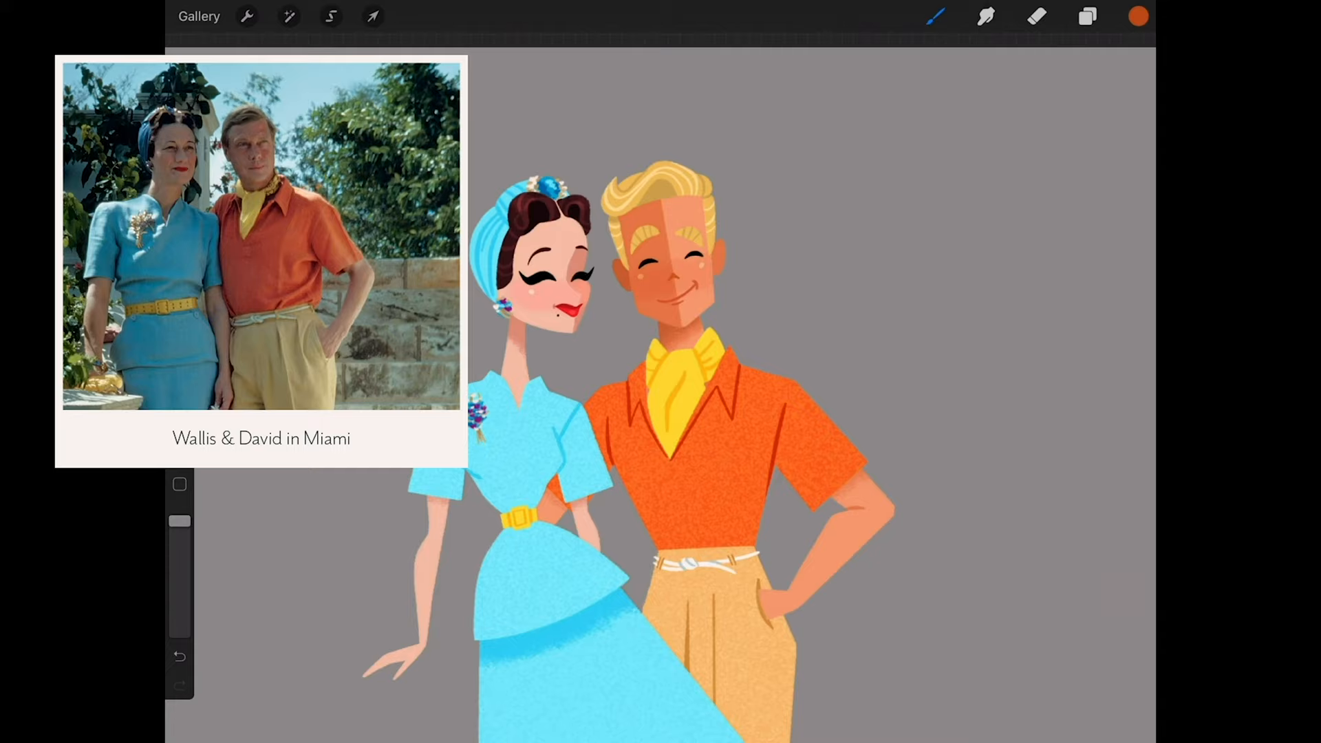
click(1089, 15)
text(Pookie)
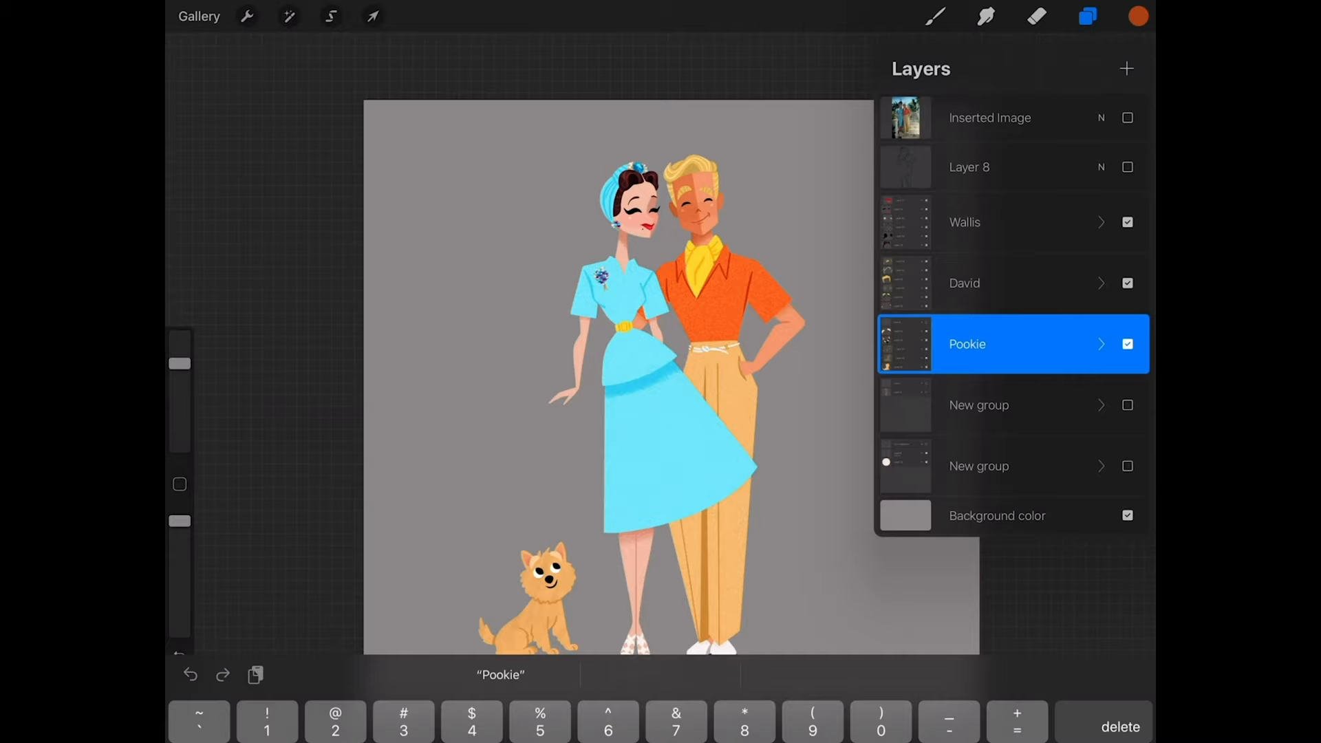
Step: Name the group Pookie, then add a Multiply 32% oval ground shadow and recolour the background teal
click(373, 17)
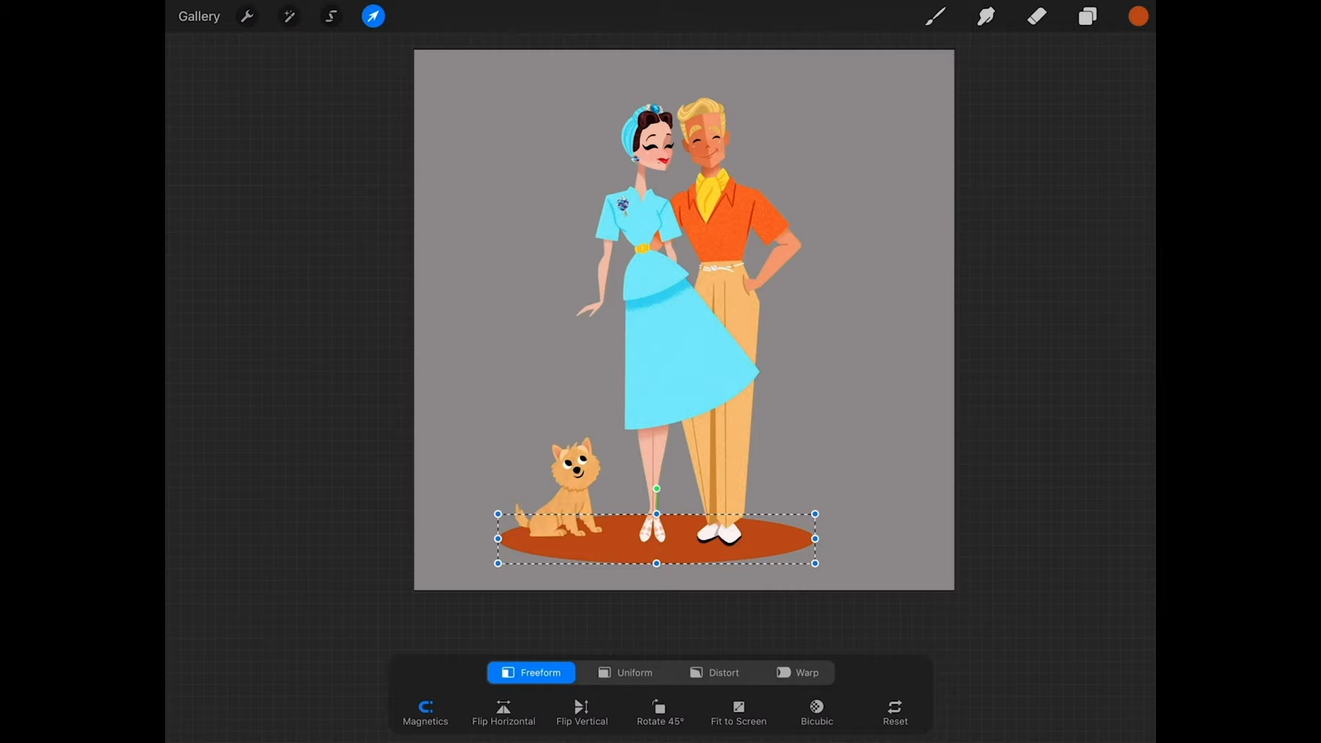
click(1087, 17)
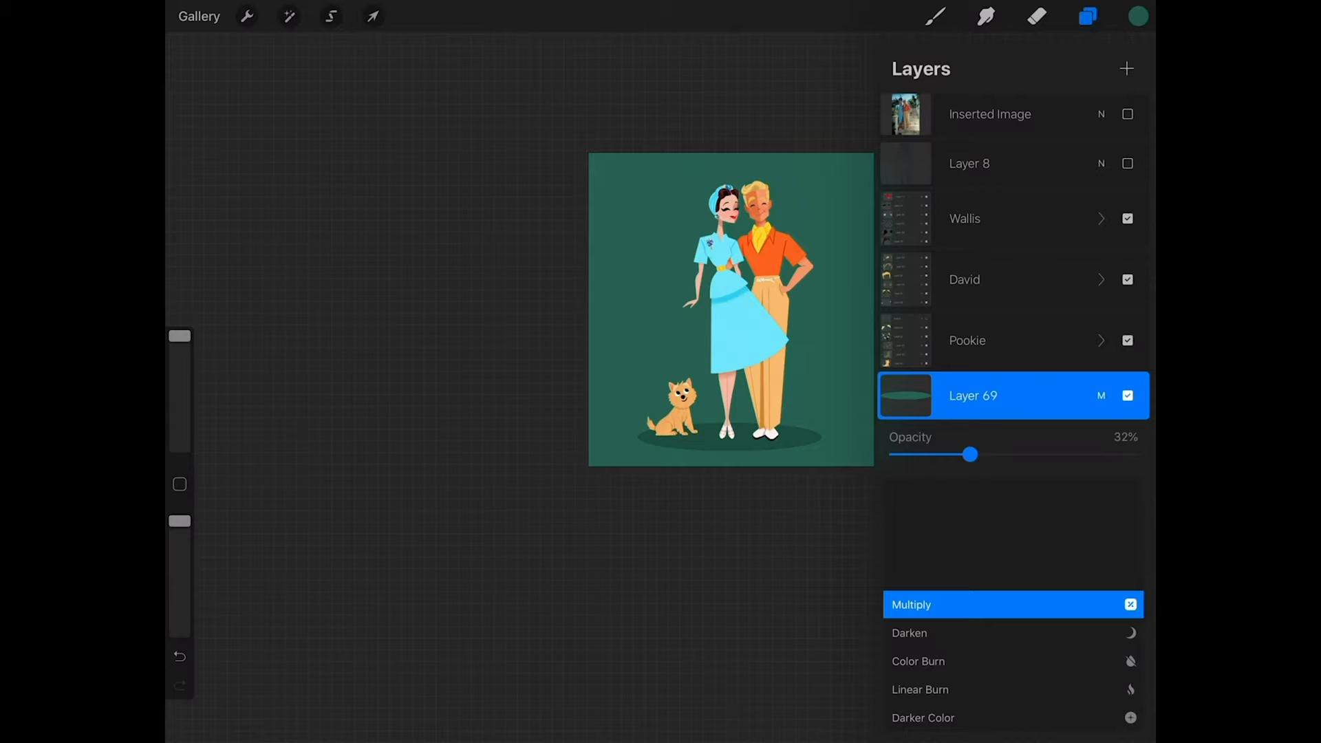
Step: Vignette the teal edges on a Multiply layer and add a lowered-opacity white Overlay glow behind the couple
click(1088, 17)
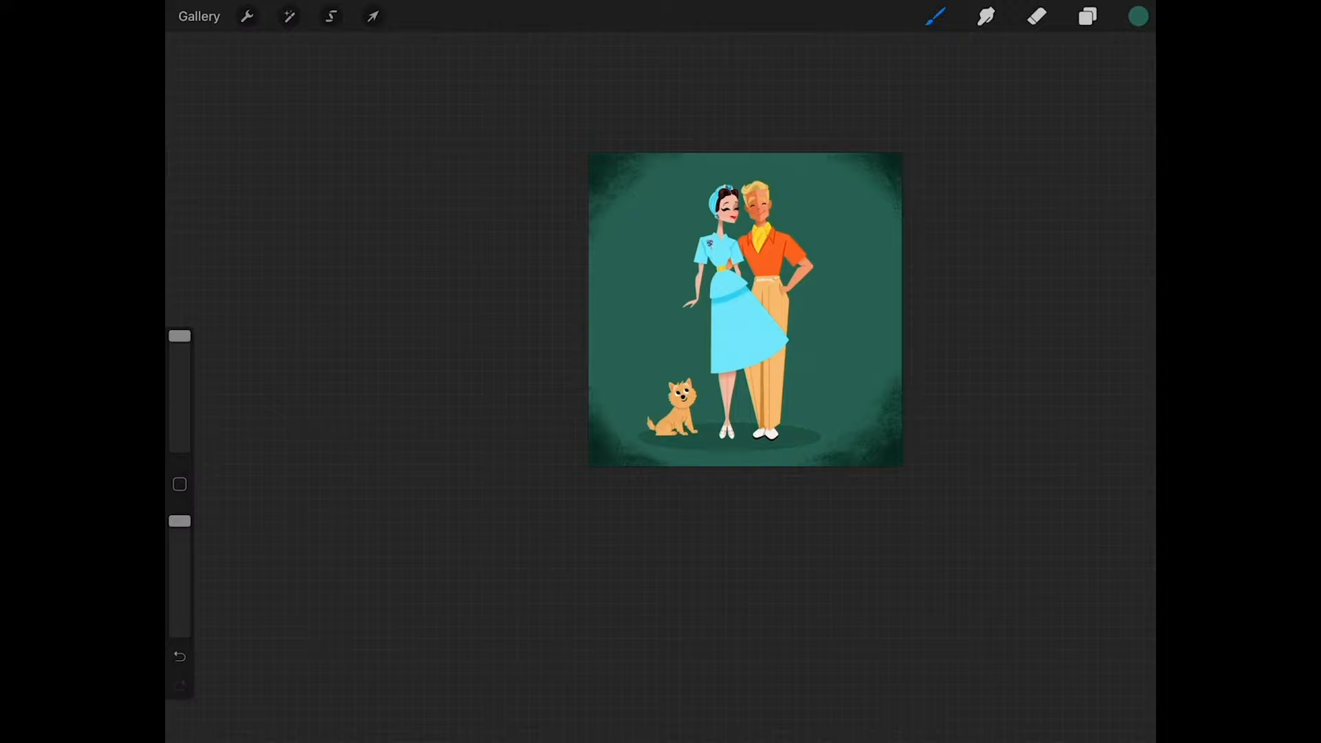
click(332, 17)
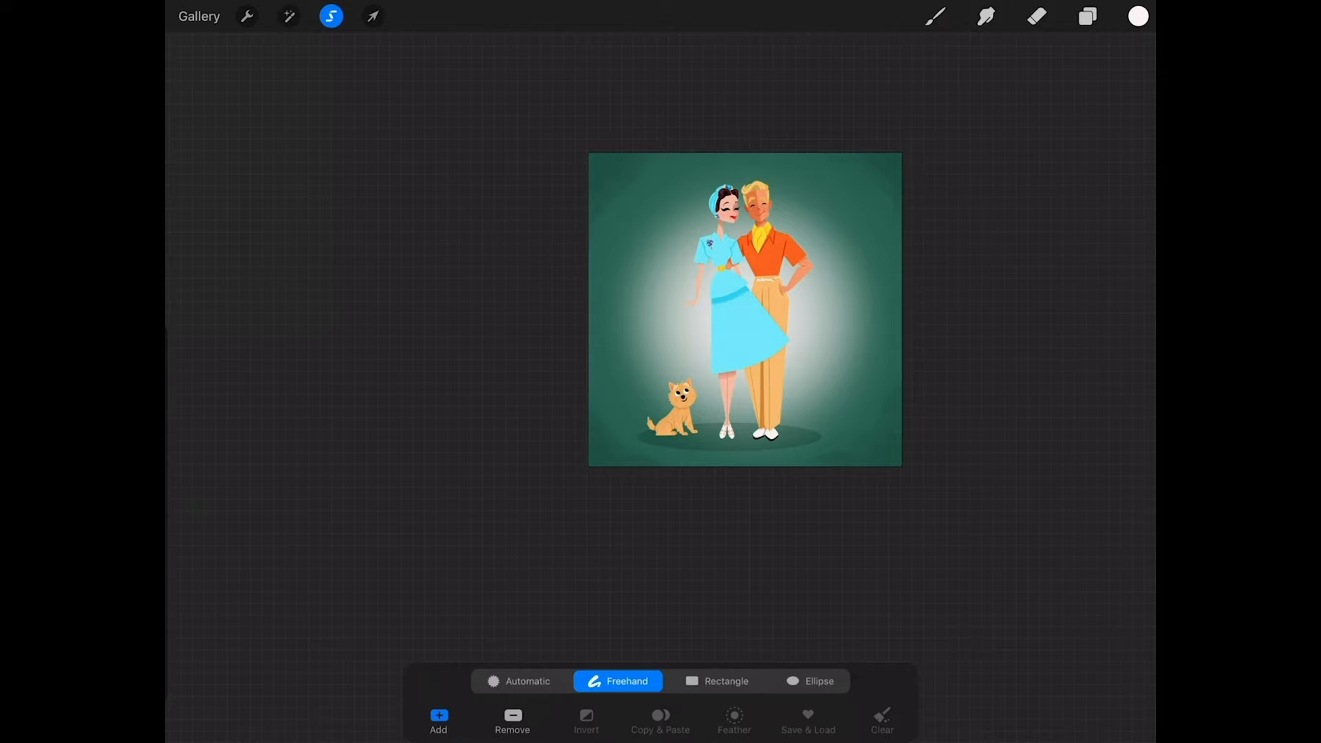
click(286, 17)
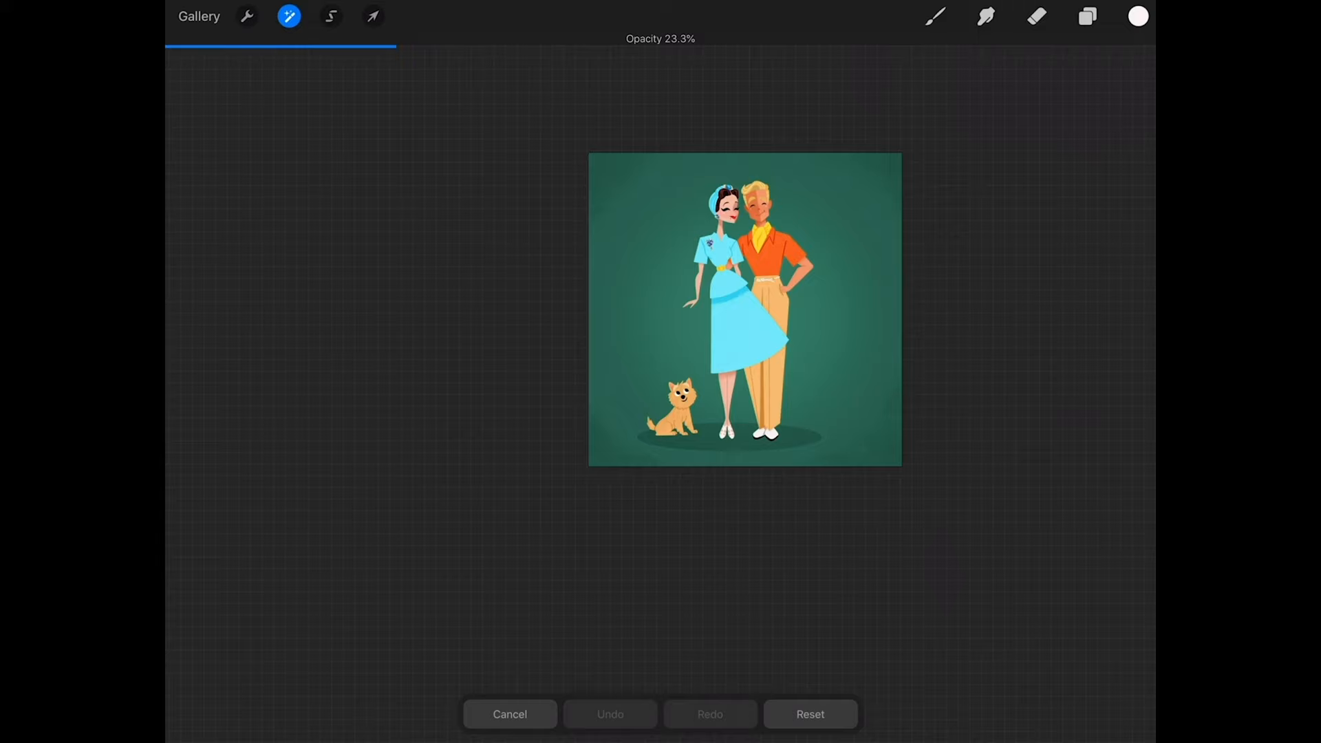
click(1087, 15)
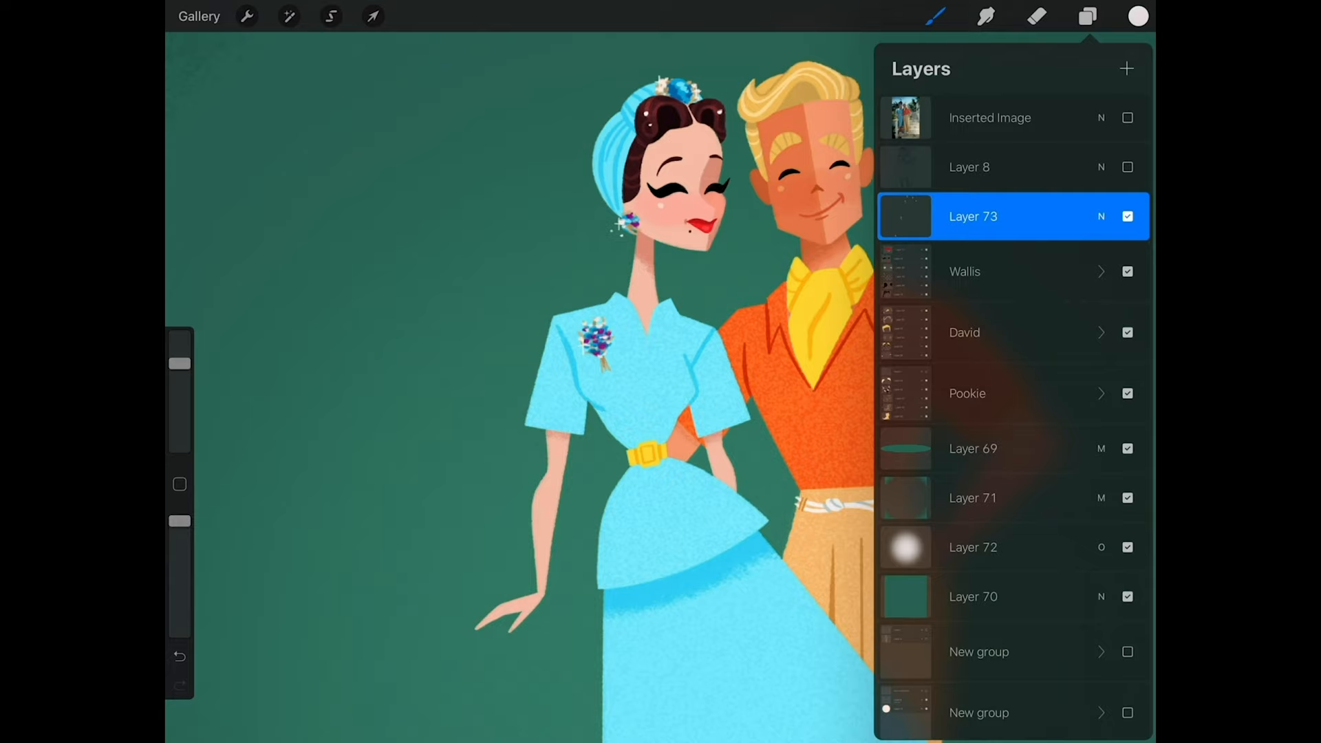
Step: Brush small white star sparkles and dots around the figures on the top layer, then view the finished piece
click(1085, 16)
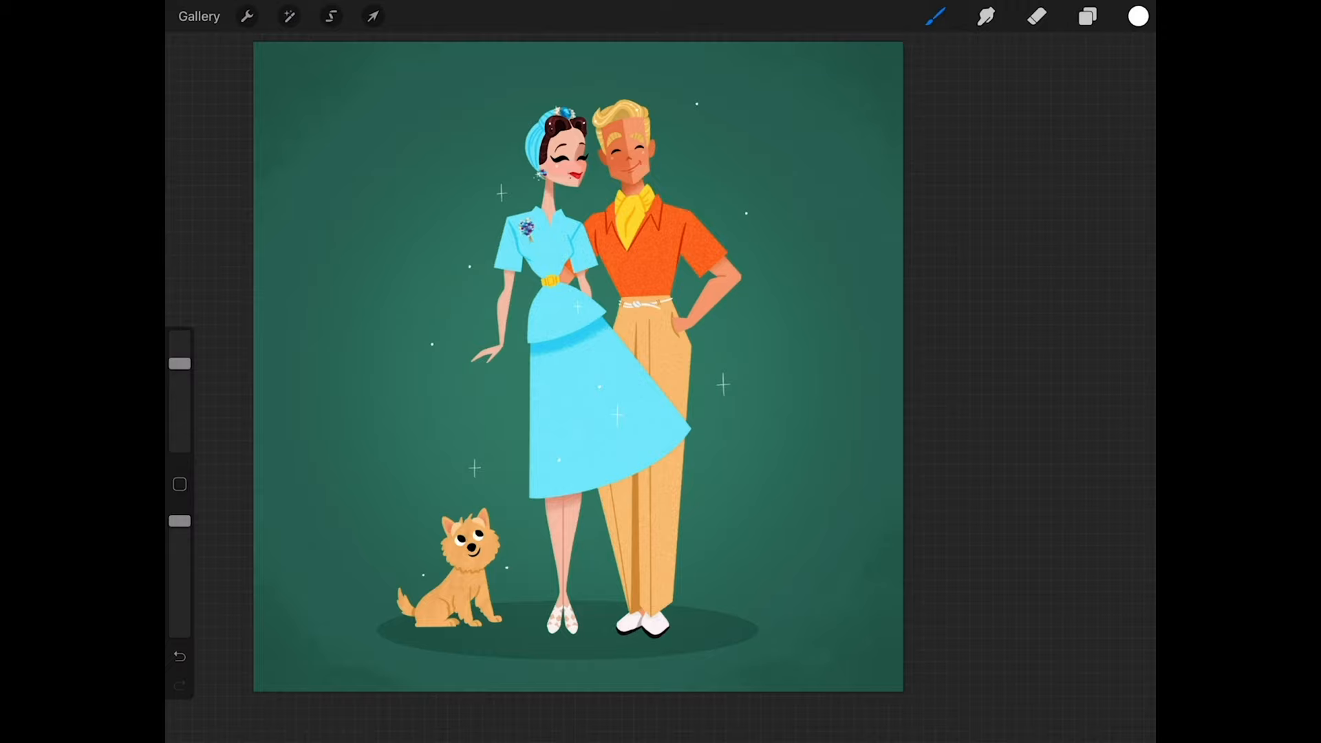
click(1087, 17)
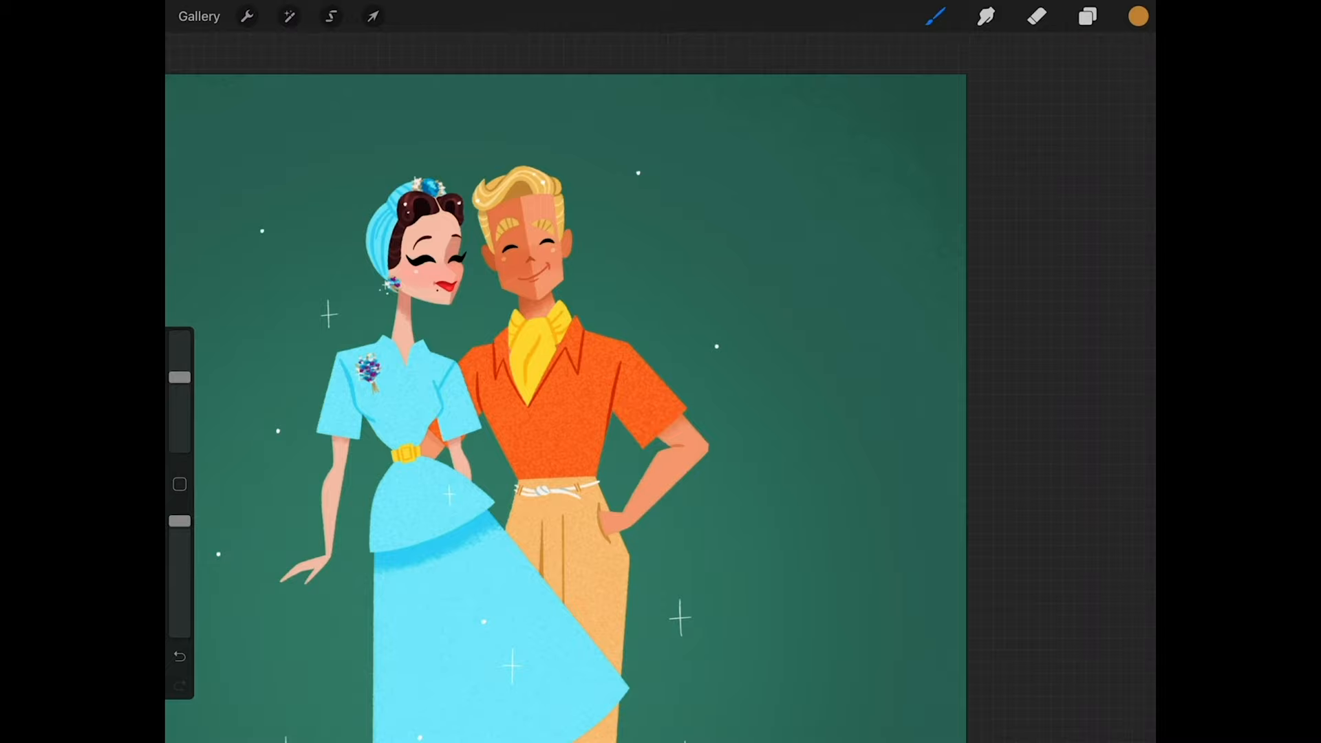
click(1087, 16)
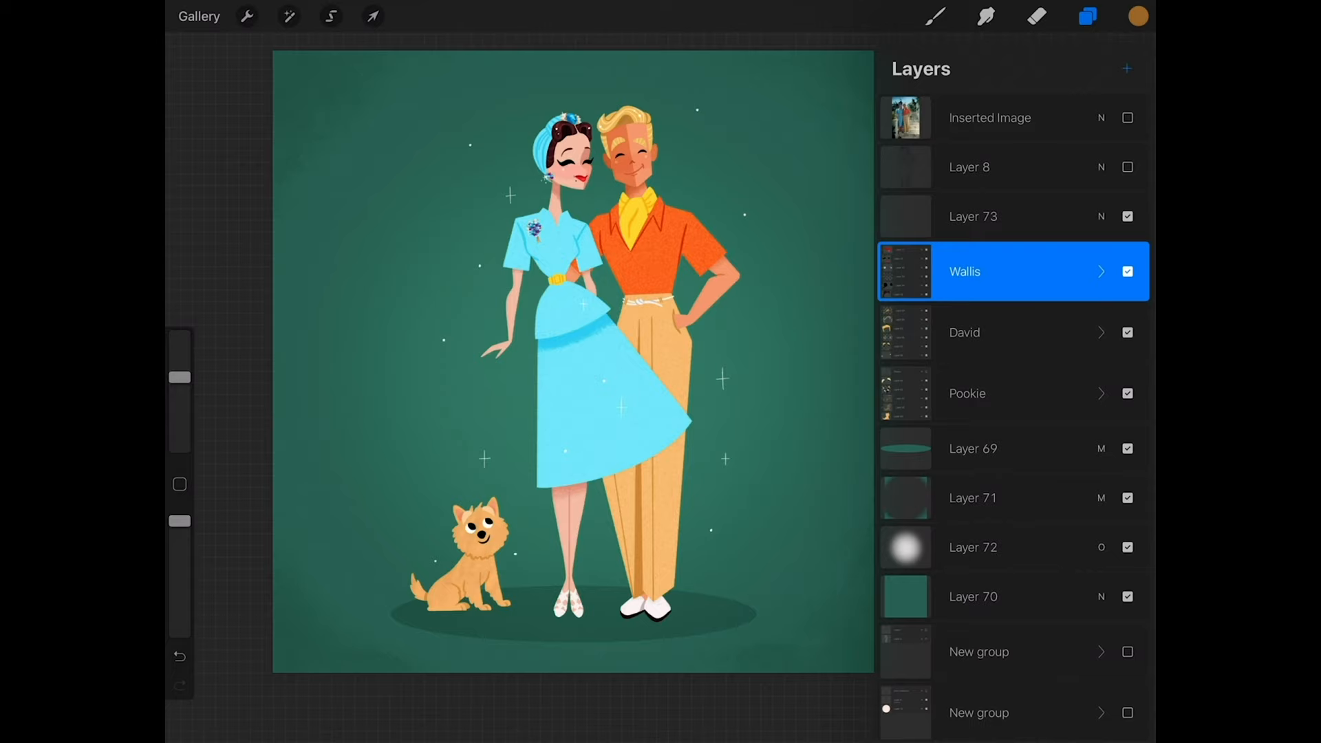
click(1085, 18)
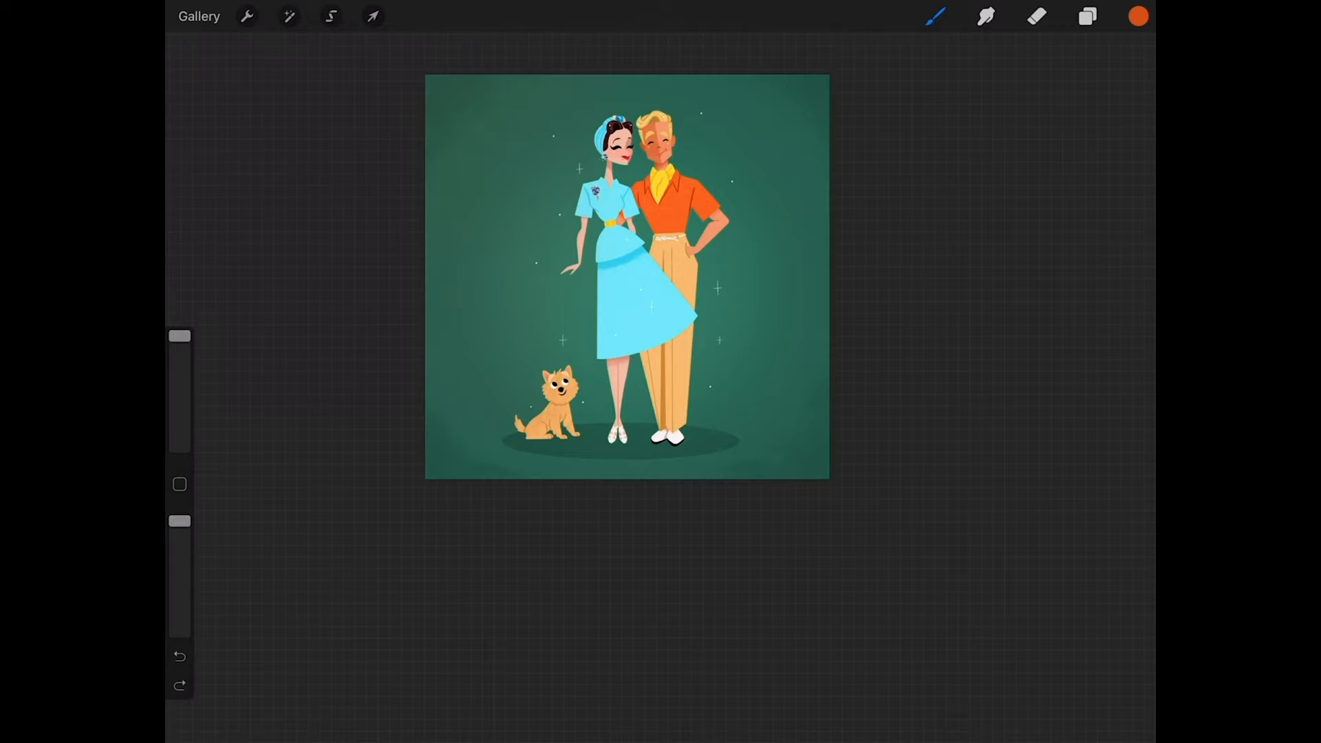